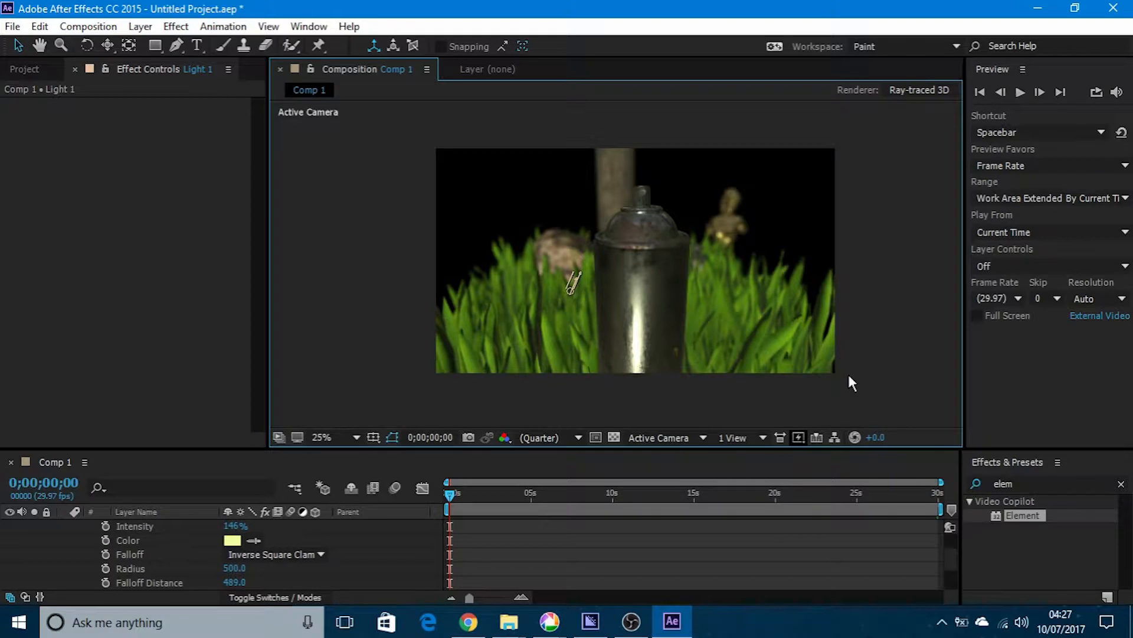
{"action": "mouse_move", "coordinate": [615, 297]}
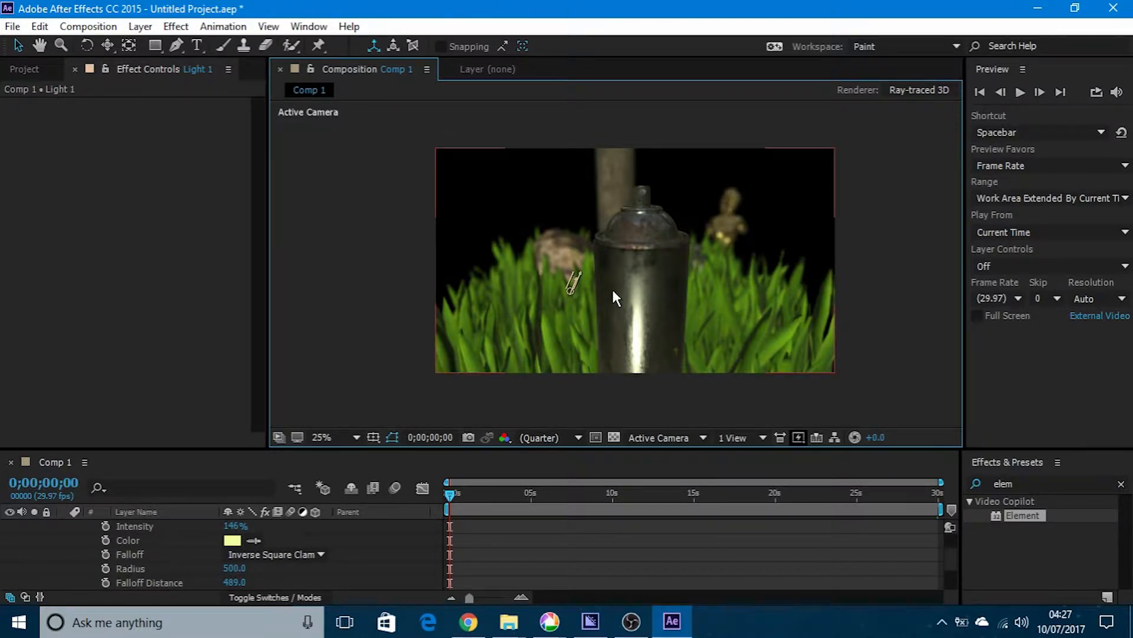
{"action": "mouse_move", "coordinate": [643, 262]}
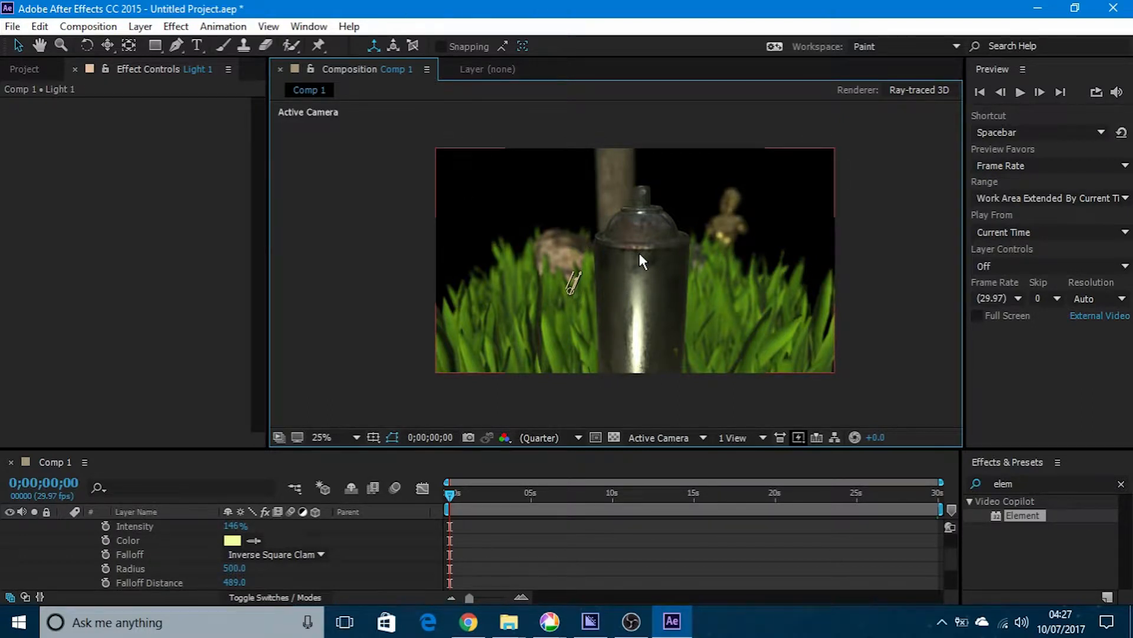
{"action": "mouse_move", "coordinate": [664, 360]}
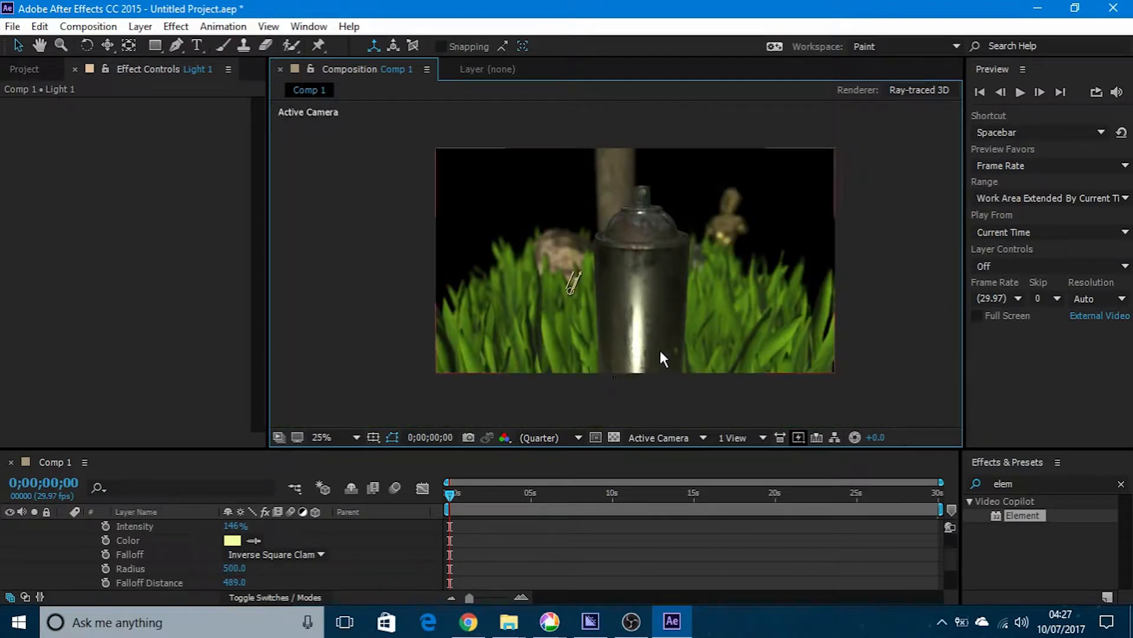
{"action": "mouse_move", "coordinate": [653, 176]}
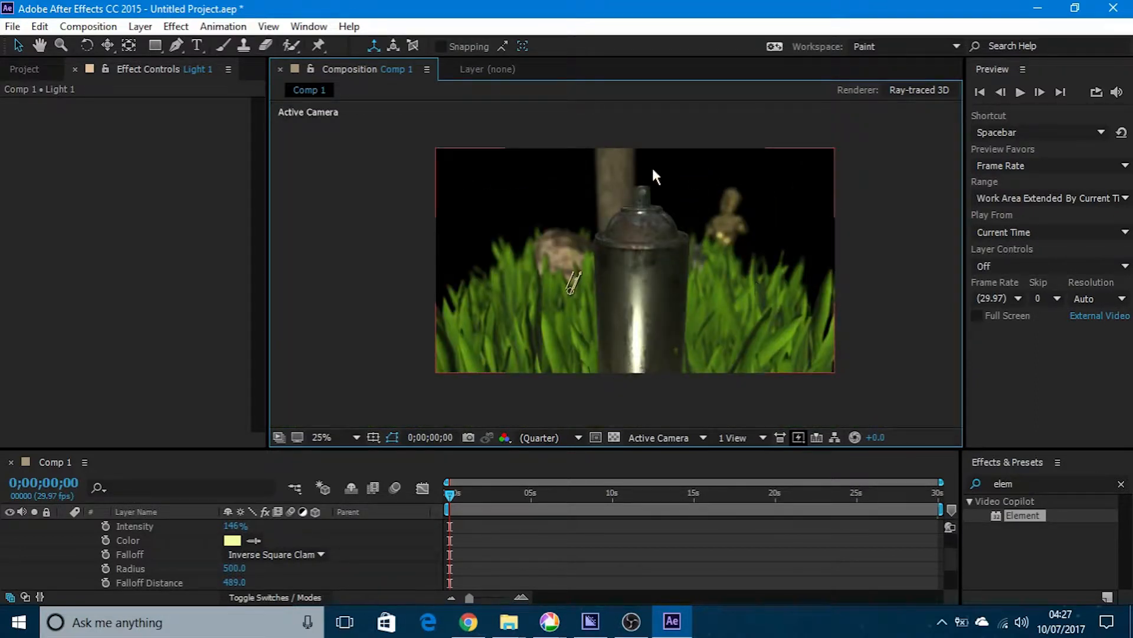
{"action": "mouse_move", "coordinate": [722, 238]}
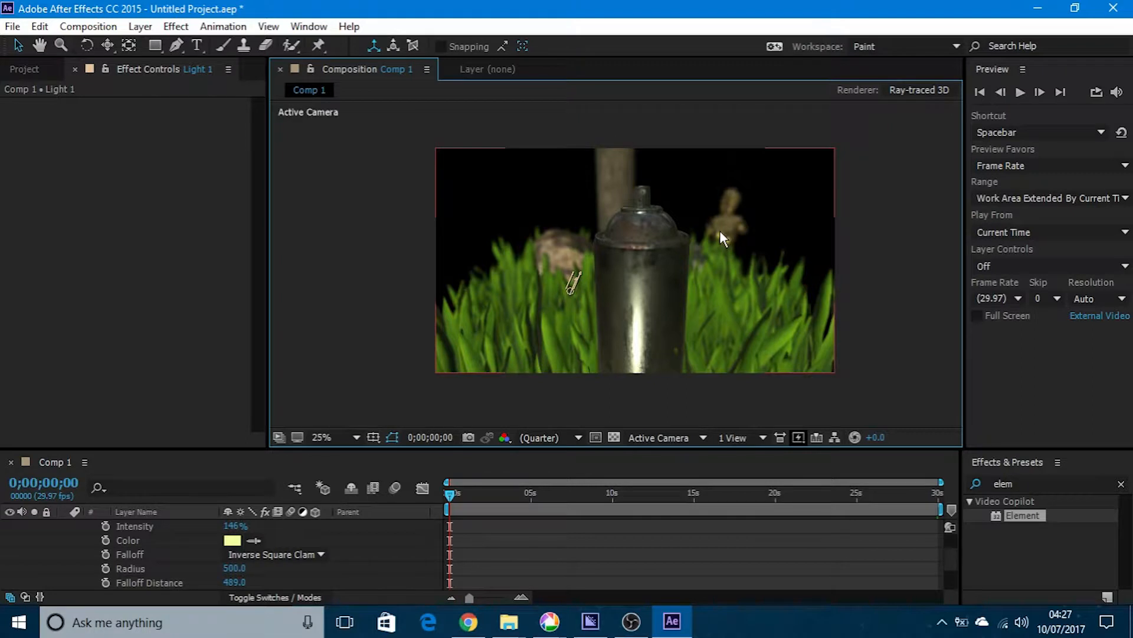
{"action": "mouse_move", "coordinate": [721, 235]}
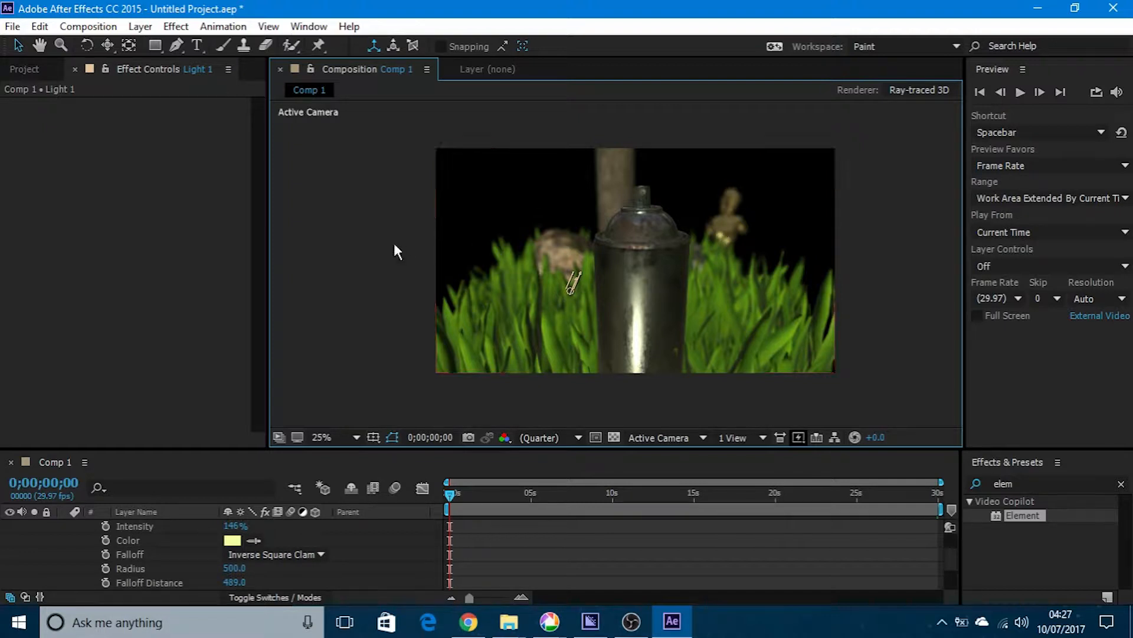
{"action": "mouse_move", "coordinate": [639, 278]}
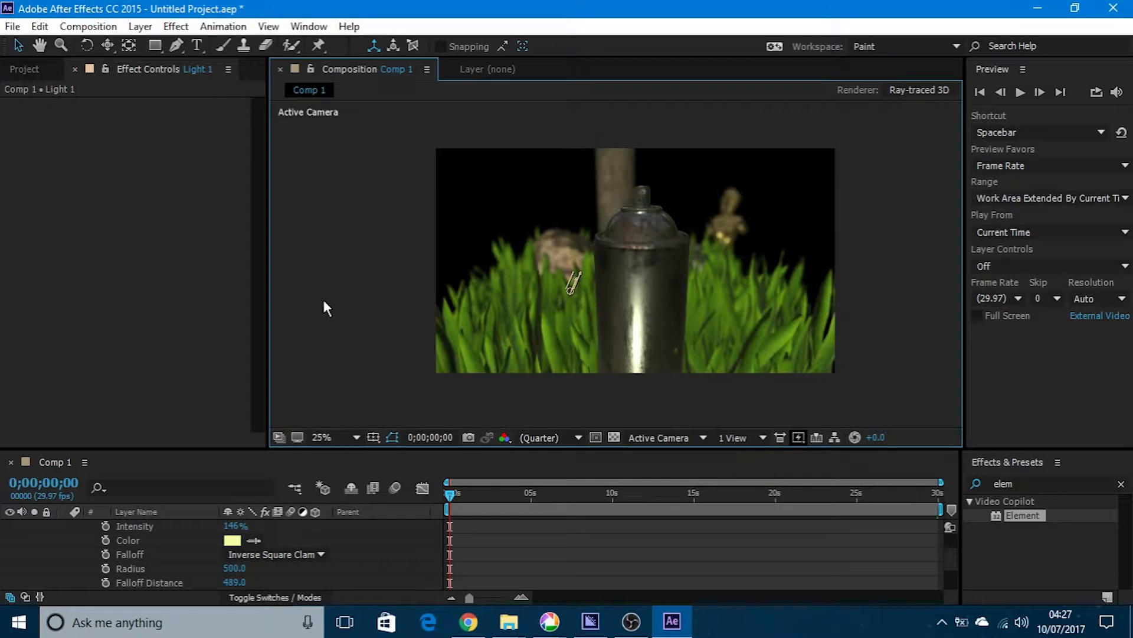
{"action": "mouse_move", "coordinate": [33, 83]}
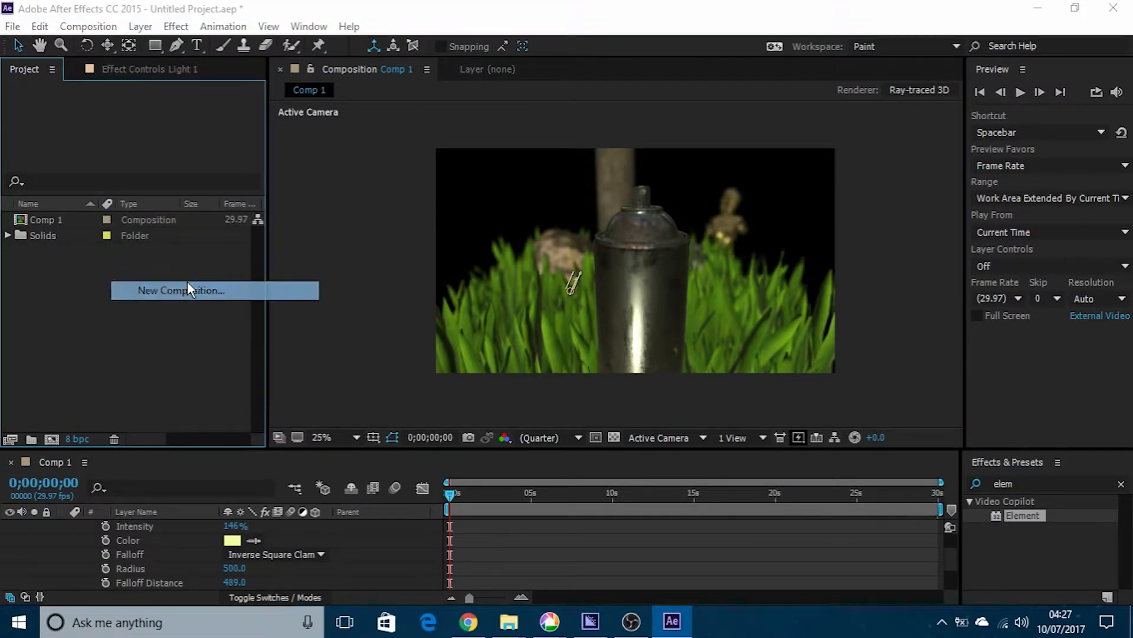
- Create a 1920×1080 composition, Comp 2, with a white (FFFFFF) background
{"action": "left_click", "coordinate": [180, 290]}
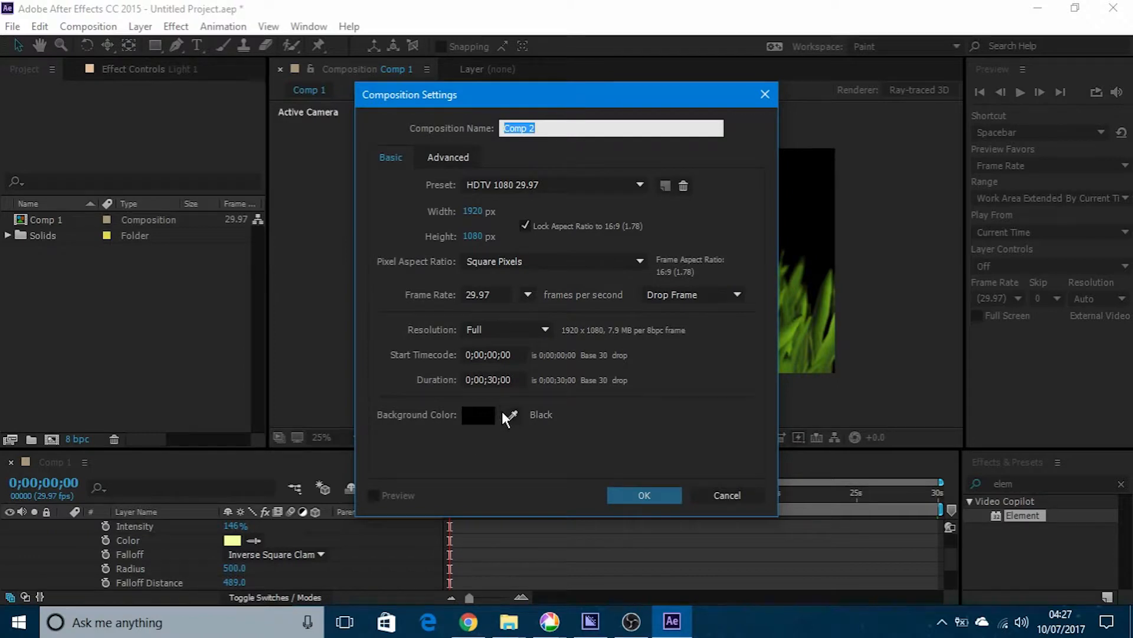
{"action": "left_click", "coordinate": [477, 414]}
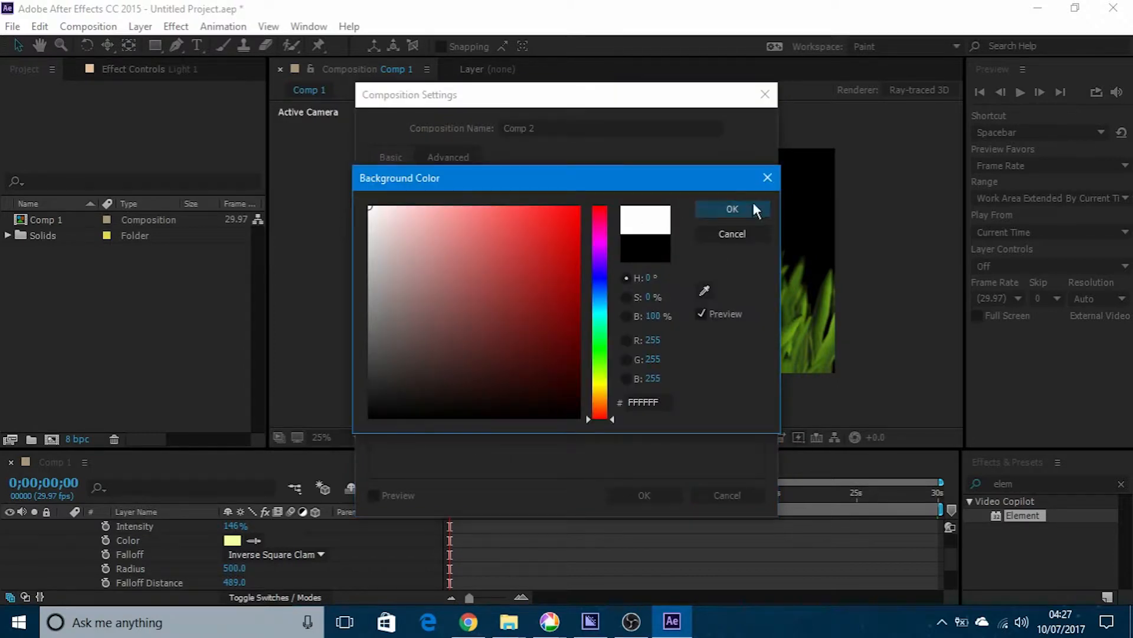
{"action": "left_click", "coordinate": [731, 209]}
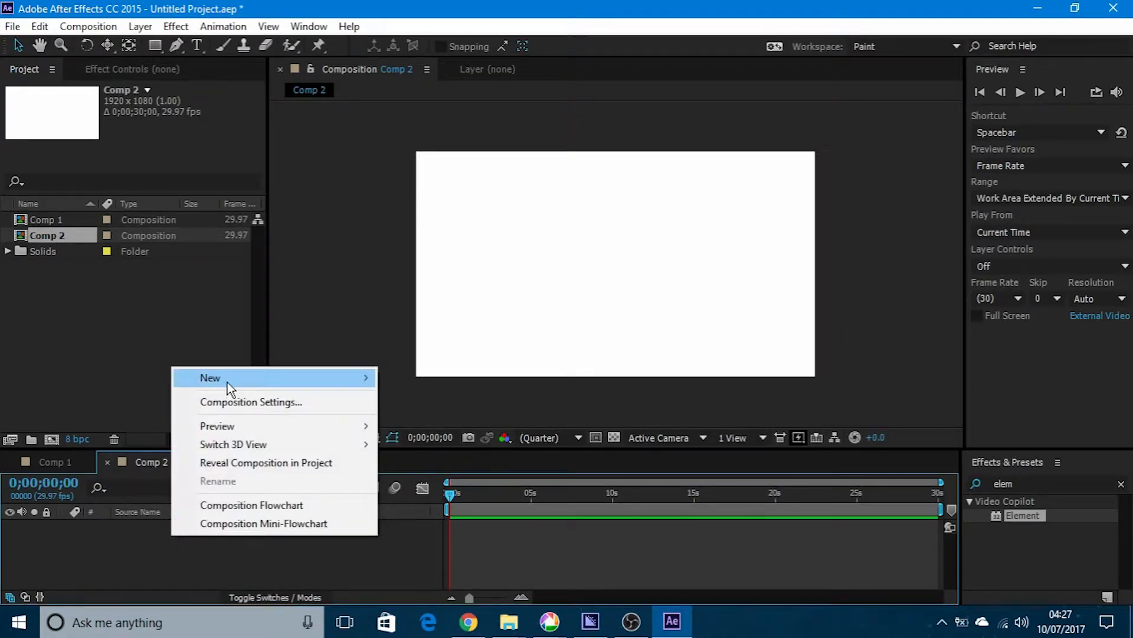
- Add a full-frame solid layer, Dark Gray Solid 1, to Comp 2
{"action": "left_click", "coordinate": [220, 378]}
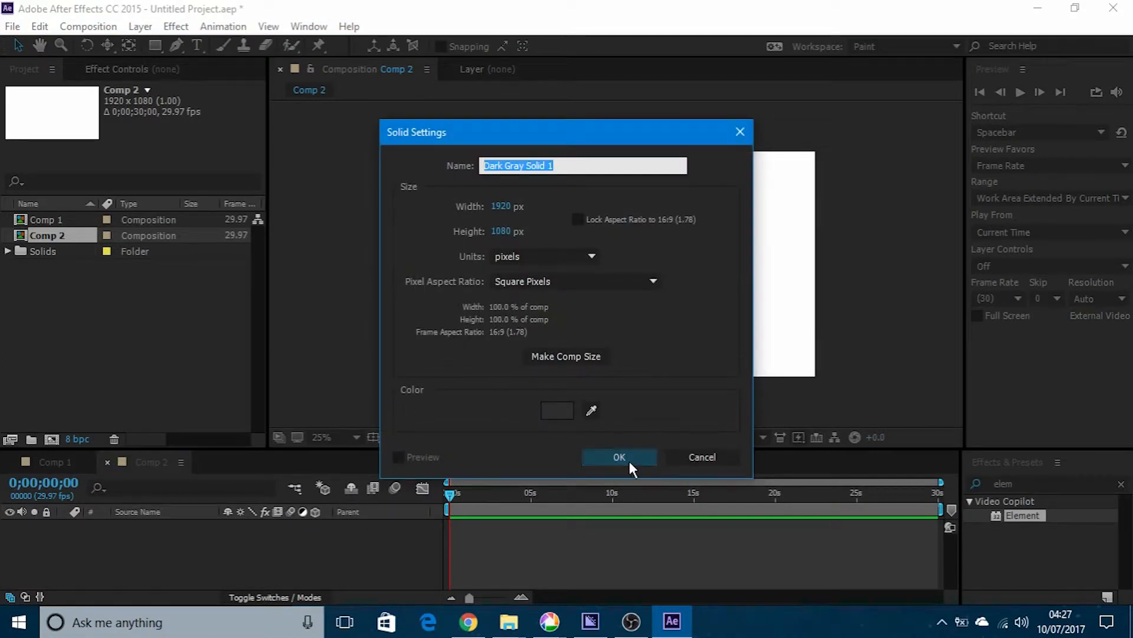
{"action": "left_click", "coordinate": [618, 457]}
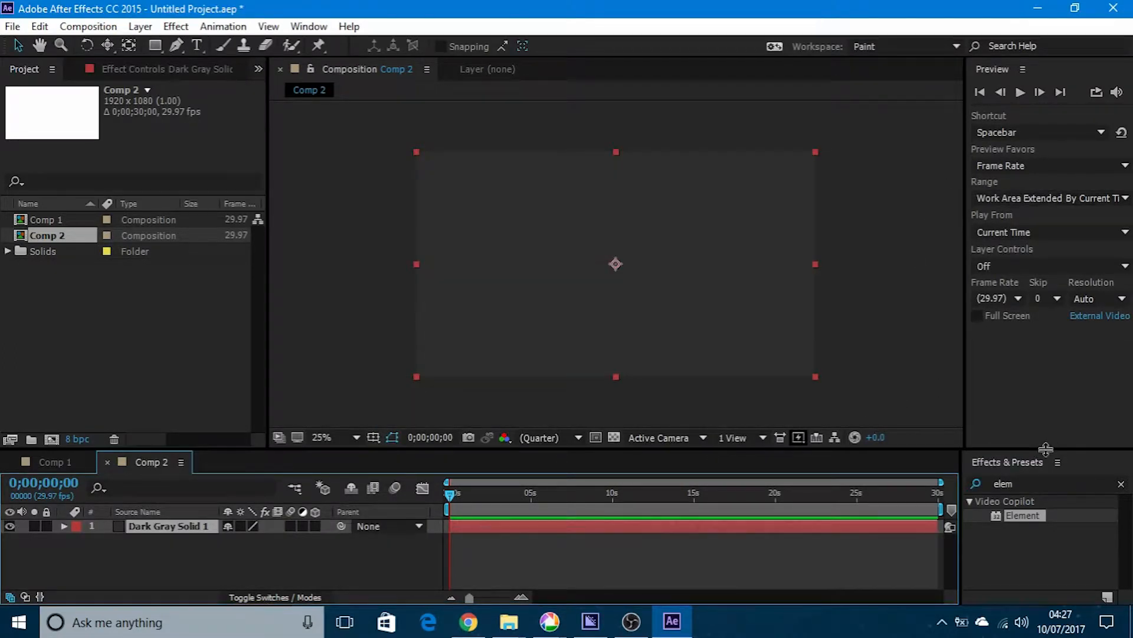
{"action": "mouse_move", "coordinate": [1027, 527]}
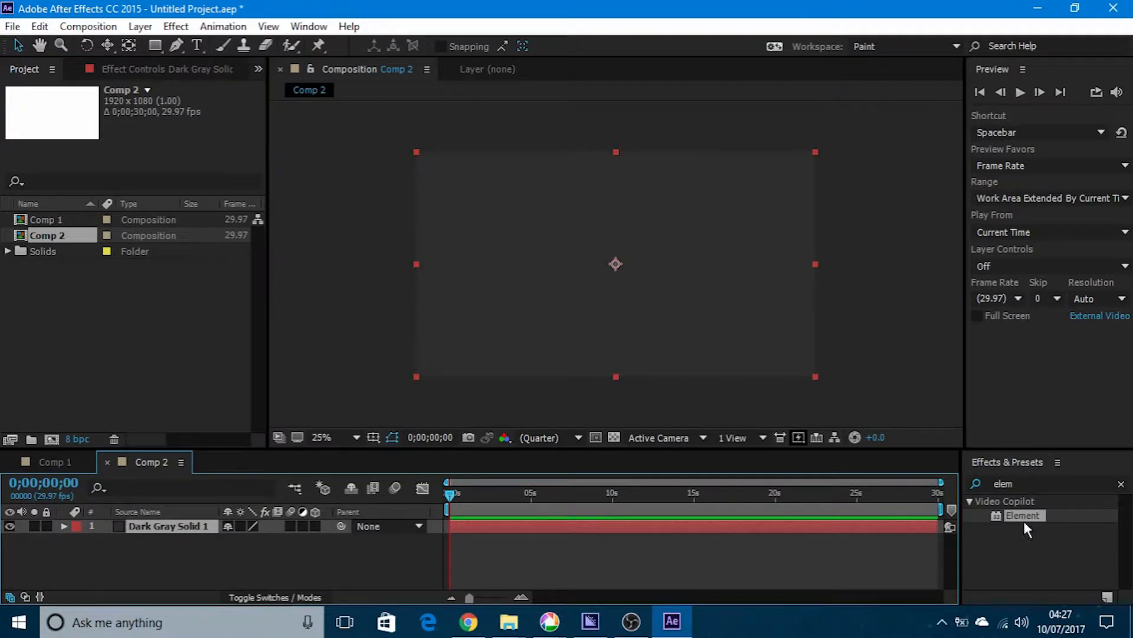
{"action": "mouse_move", "coordinate": [1031, 470]}
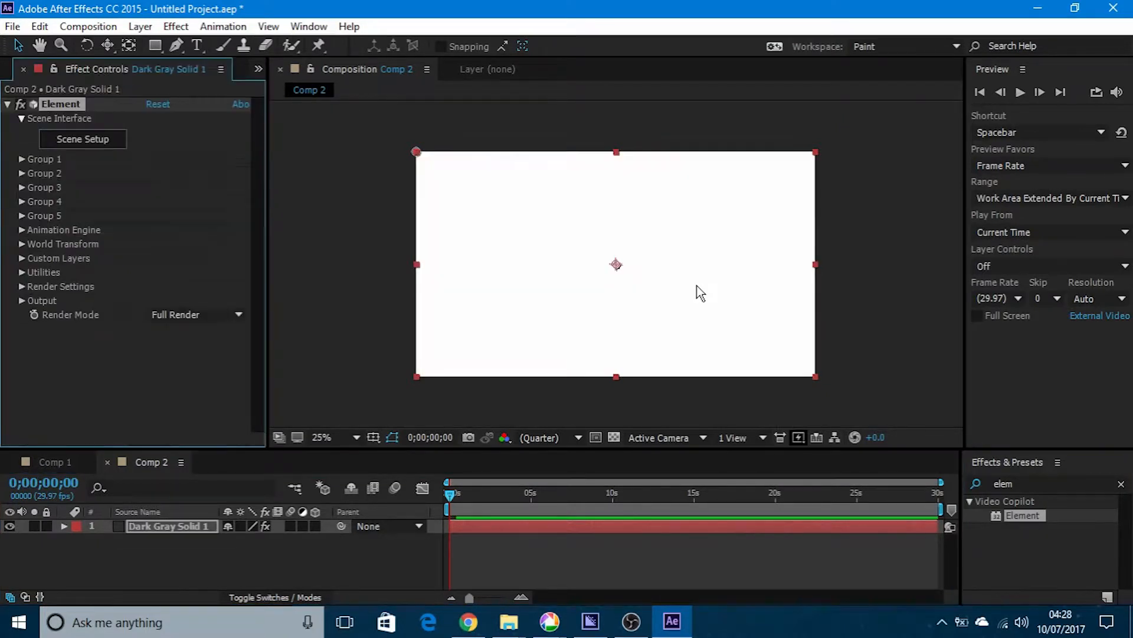
{"action": "mouse_move", "coordinate": [139, 132]}
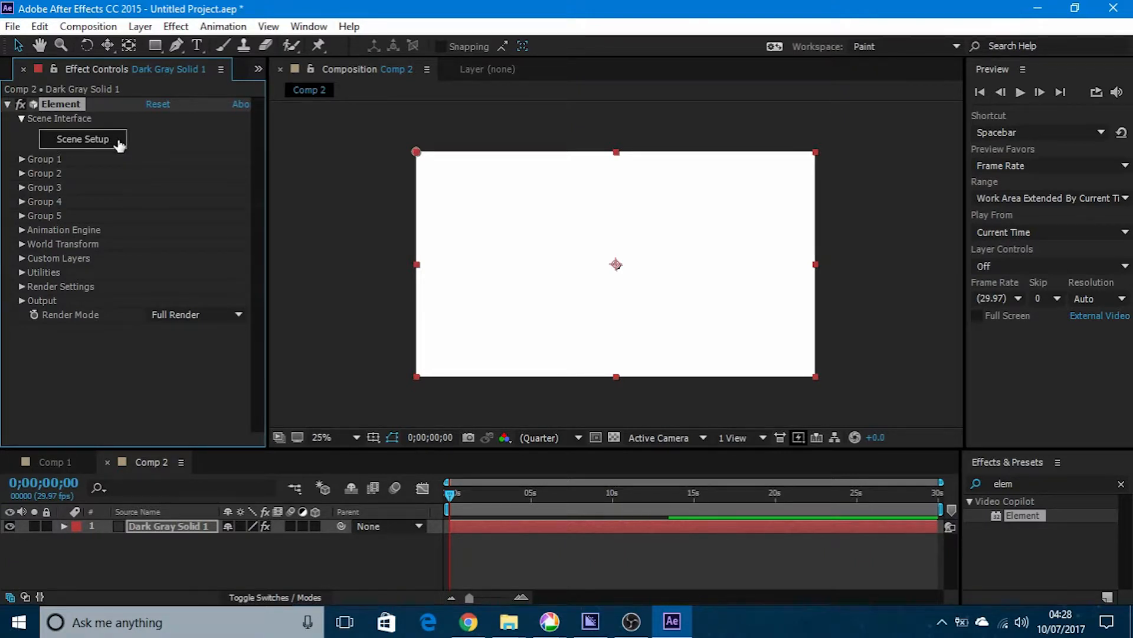
- In Element Scene Setup, add floor_fracture, grass_patch and spray_can from Starter_Pack_Physical around the watch
{"action": "left_click", "coordinate": [82, 138]}
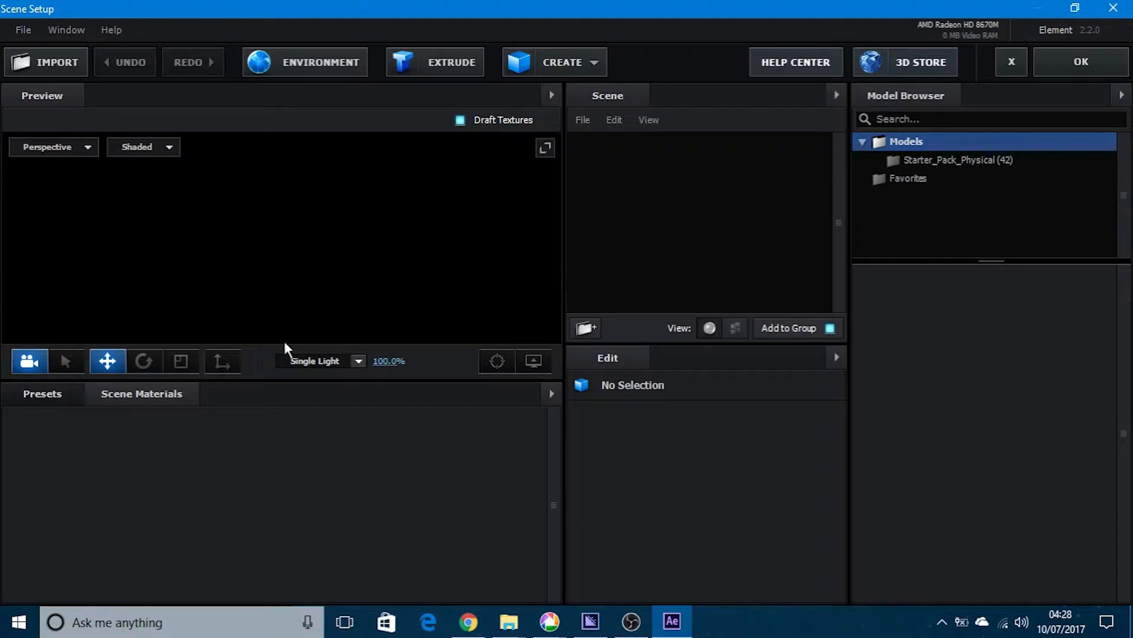
{"action": "left_click", "coordinate": [958, 160]}
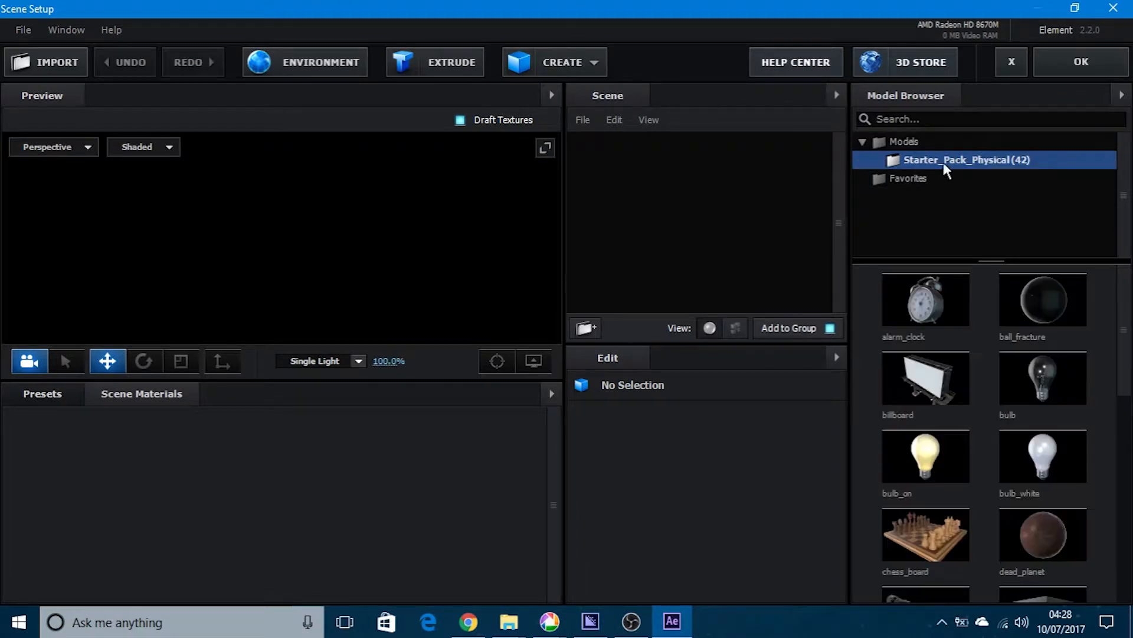
{"action": "mouse_move", "coordinate": [1008, 183]}
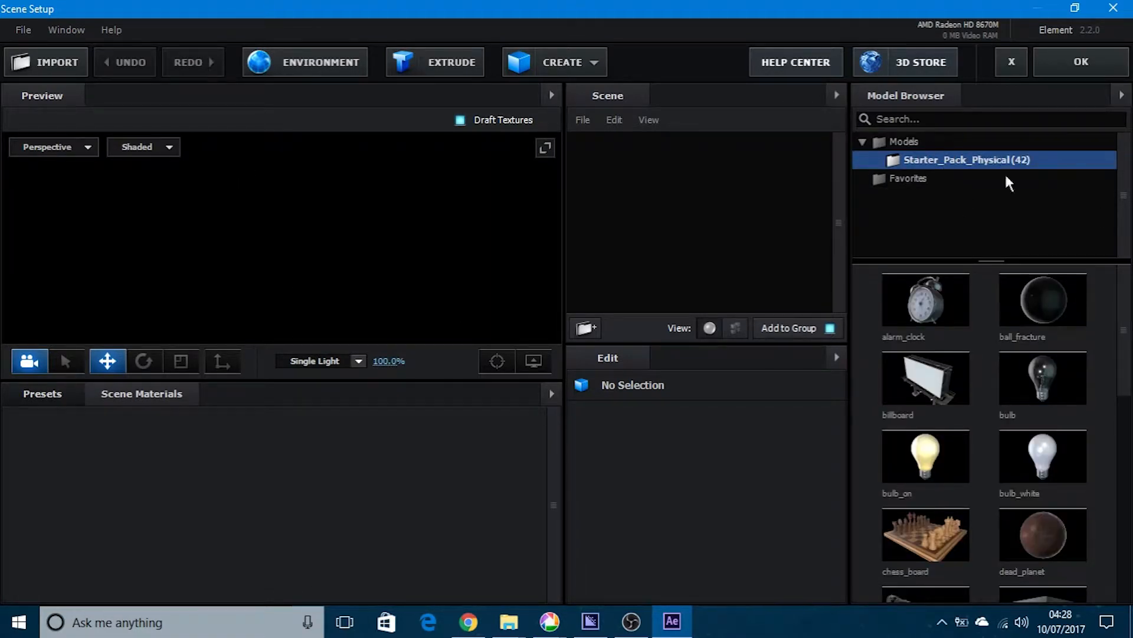
{"action": "mouse_move", "coordinate": [972, 152]}
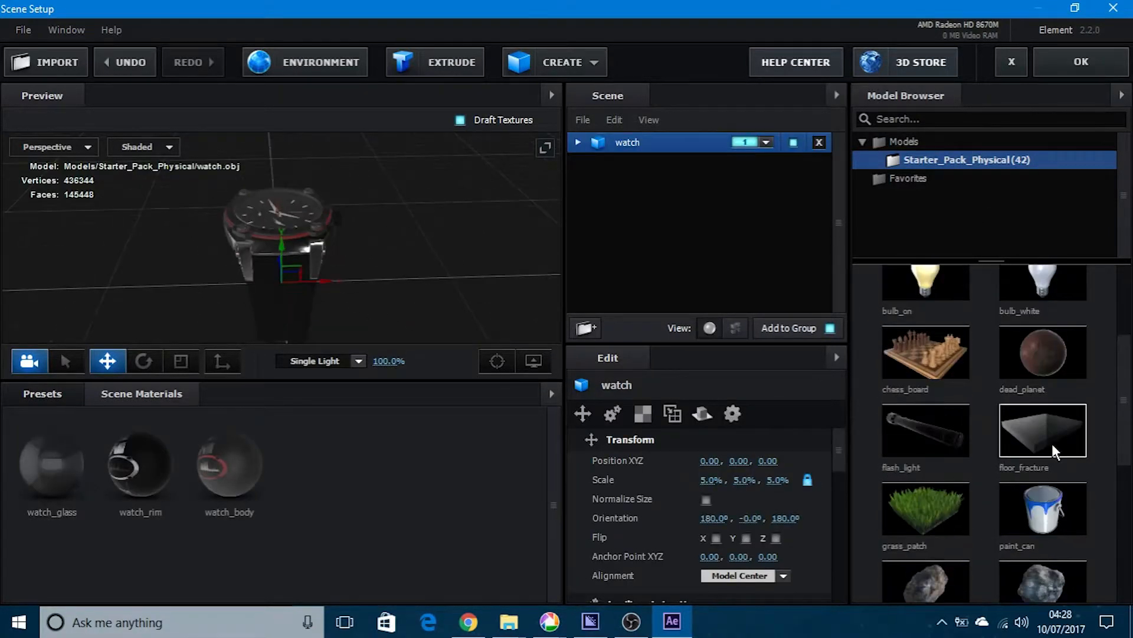
{"action": "double_click", "coordinate": [1041, 430]}
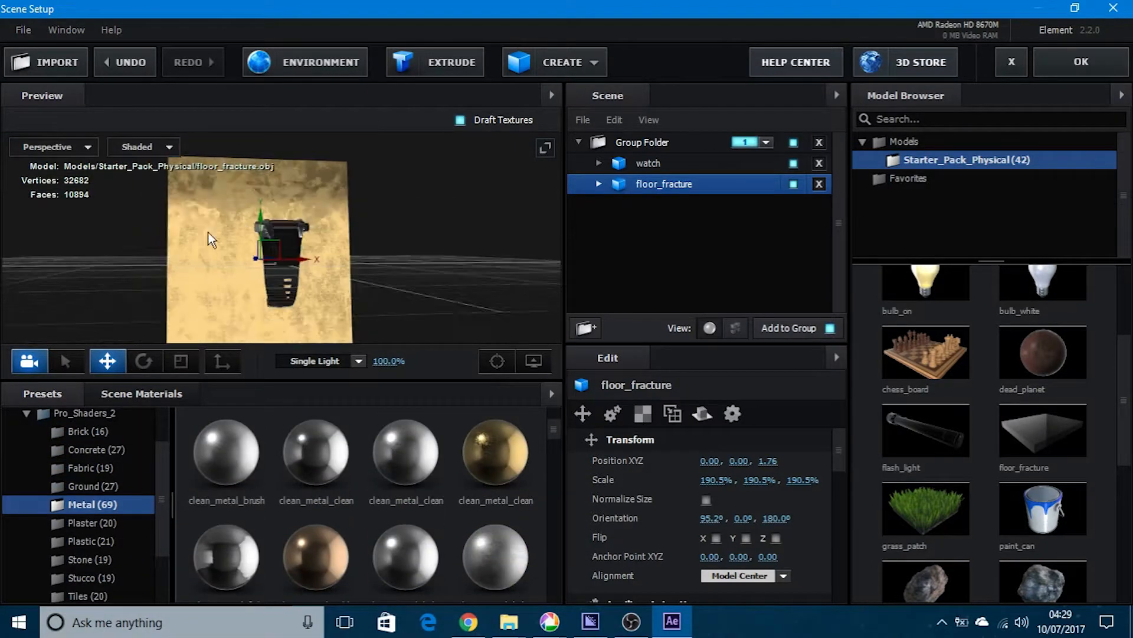
{"action": "double_click", "coordinate": [925, 509]}
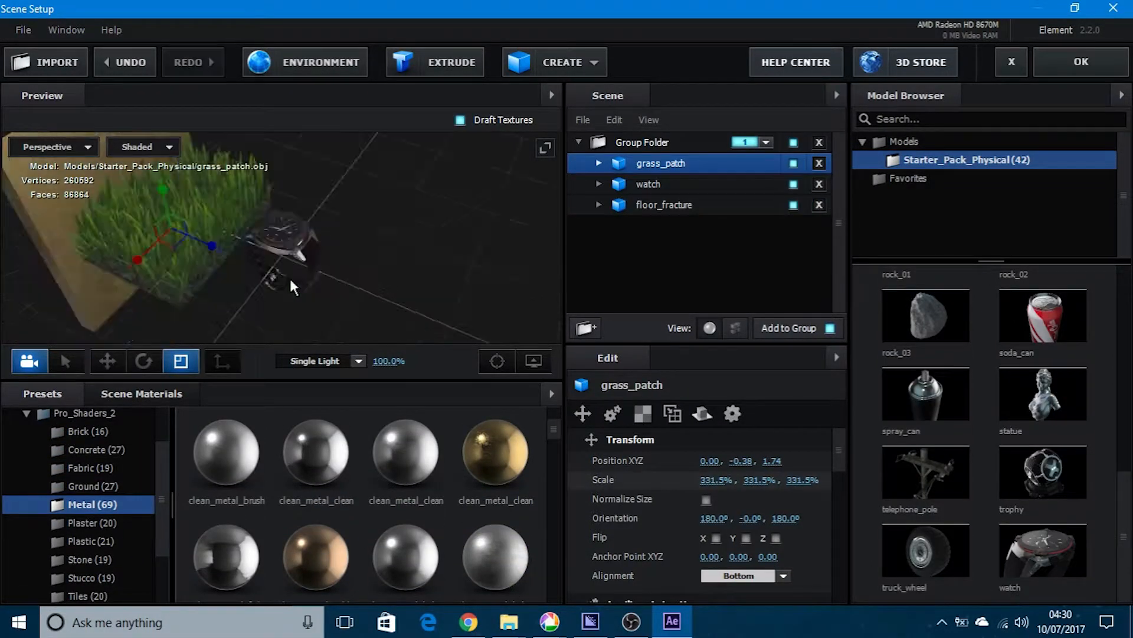
{"action": "left_click", "coordinate": [649, 183]}
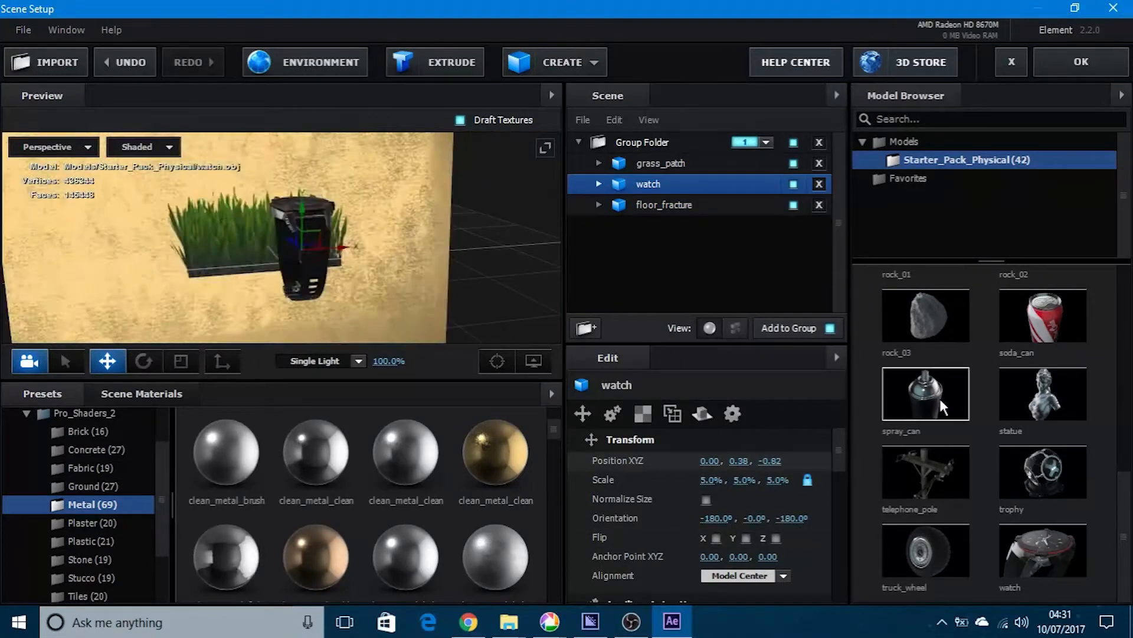
{"action": "left_click", "coordinate": [1081, 61]}
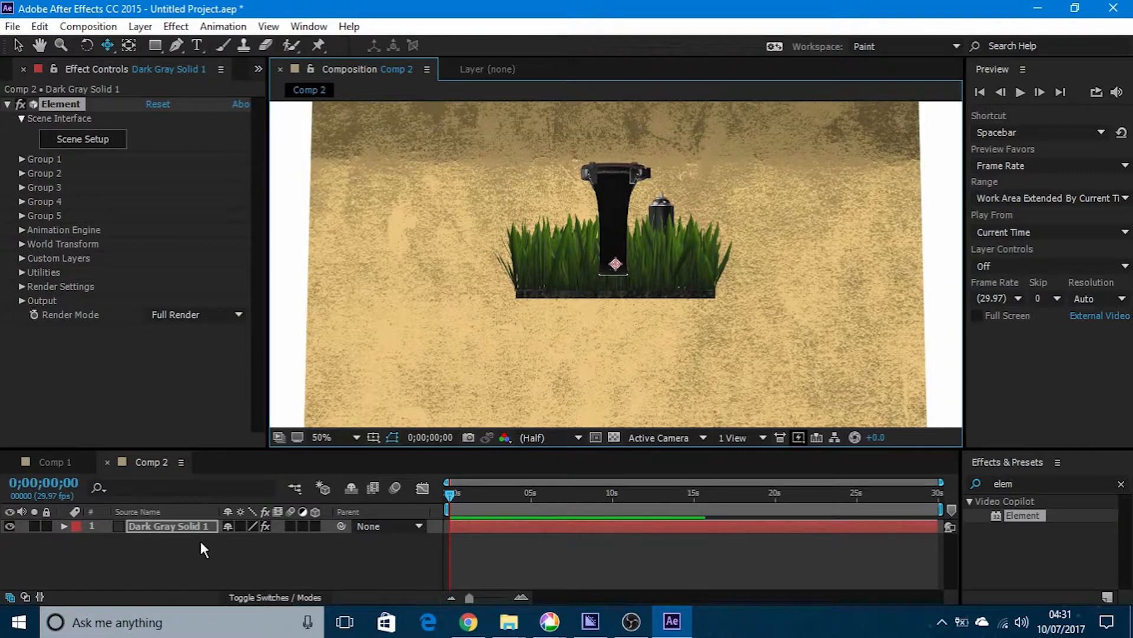
- Under Element Render Settings > Depth of Field, set DOF Mode to Preview Blur
{"action": "left_click", "coordinate": [22, 287]}
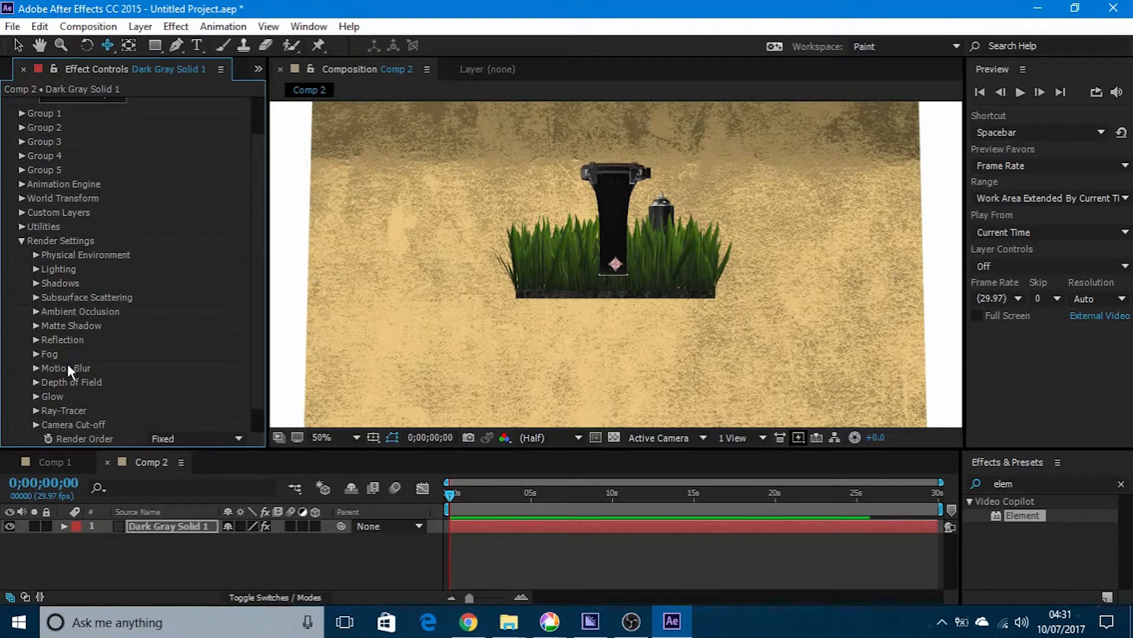
{"action": "left_click", "coordinate": [36, 382]}
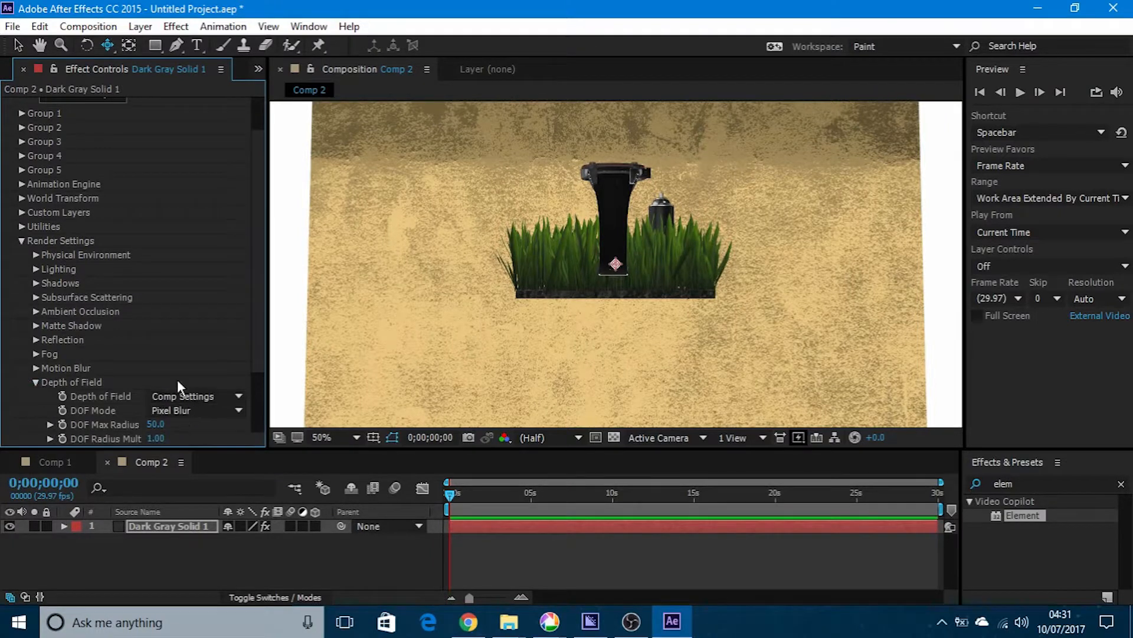
{"action": "scroll", "scroll_direction": "down", "scroll_amount": 3}
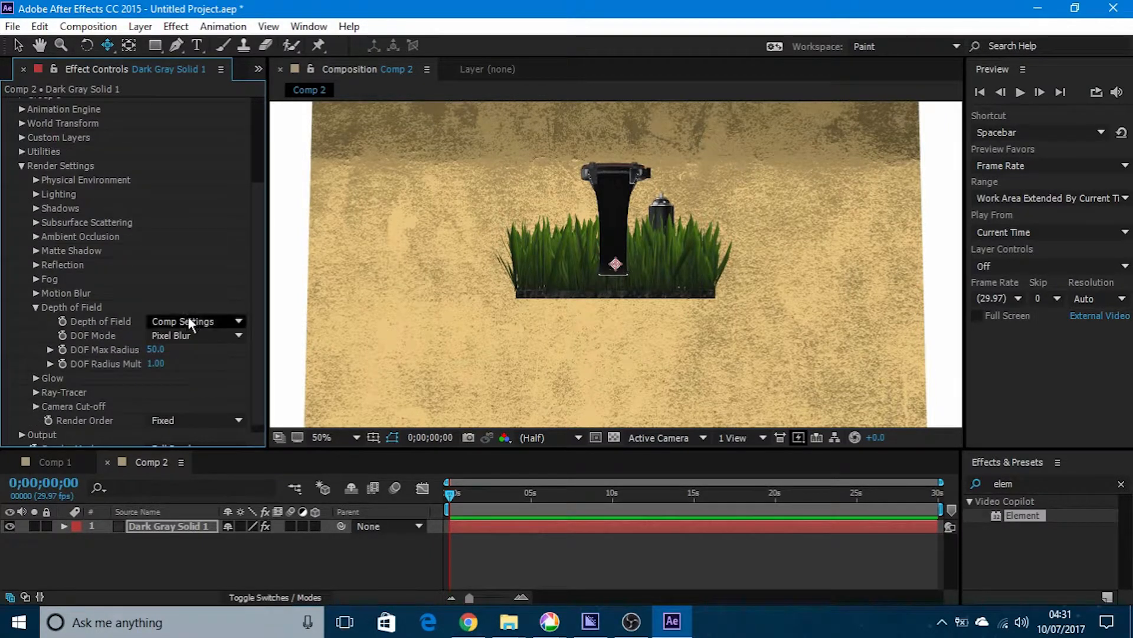
{"action": "left_click", "coordinate": [195, 321]}
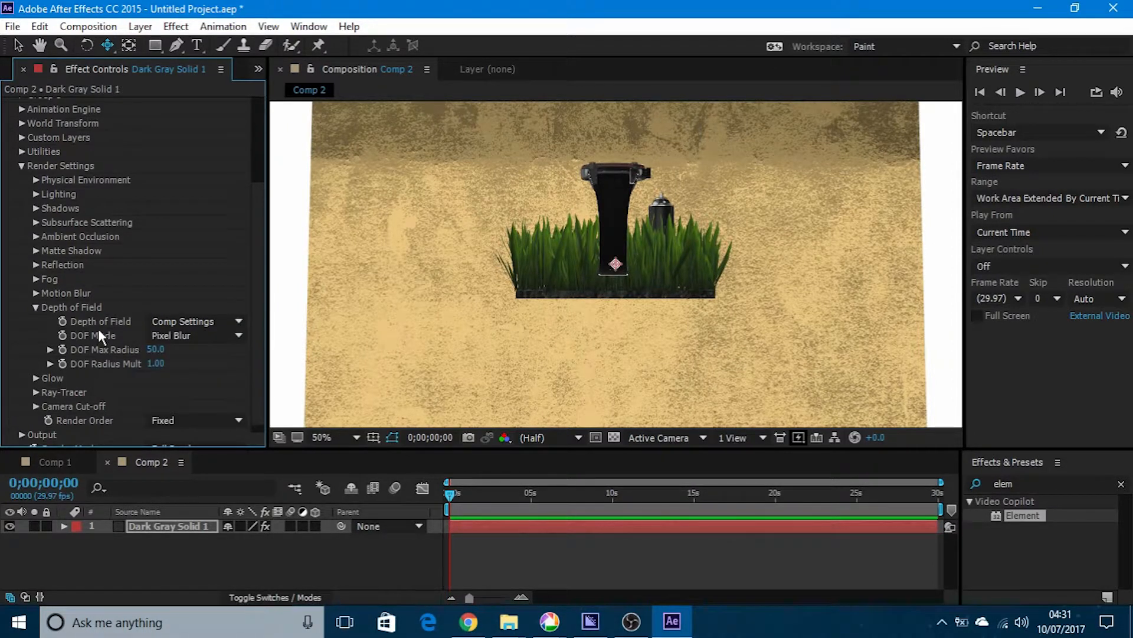
{"action": "mouse_move", "coordinate": [121, 344]}
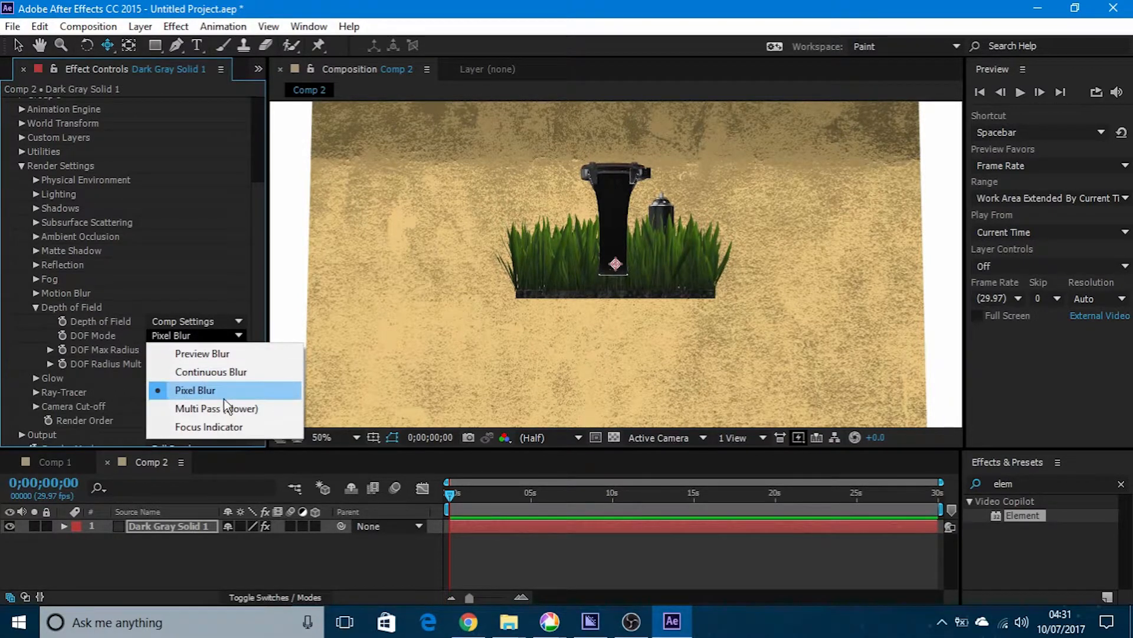
{"action": "left_click", "coordinate": [202, 353]}
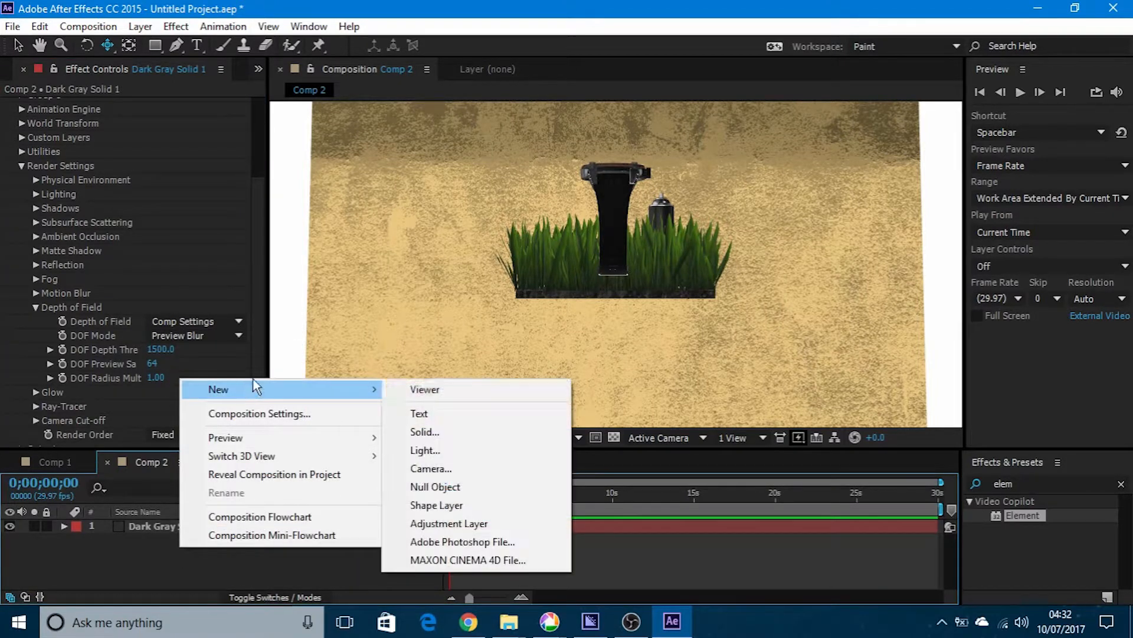
- Create Camera 1 as a two-node camera with the default settings
{"action": "left_click", "coordinate": [430, 467]}
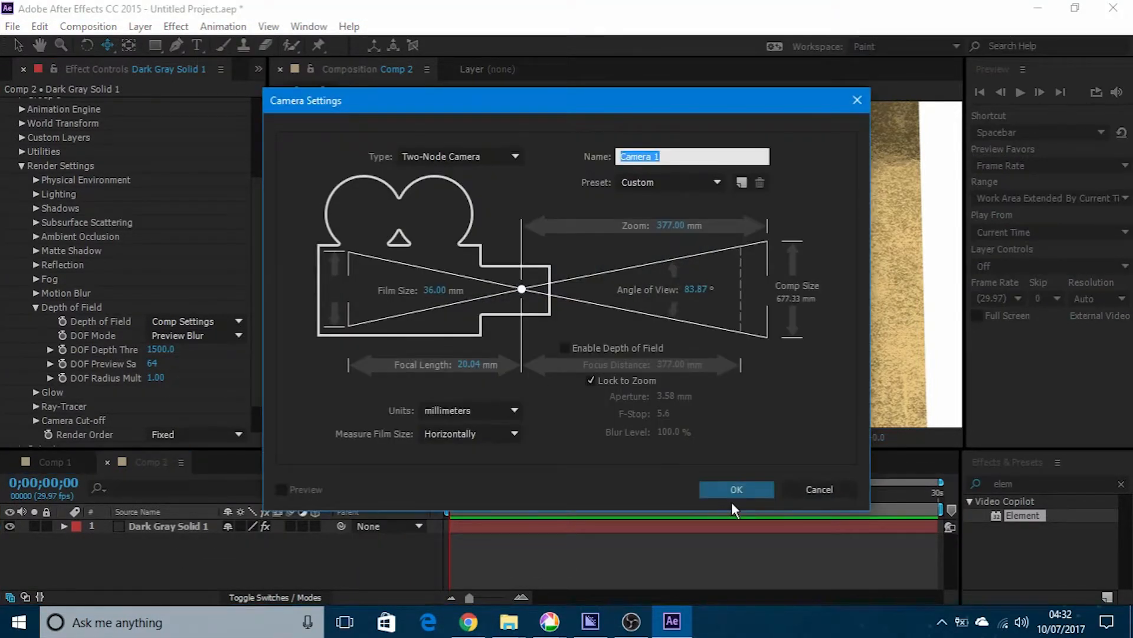
{"action": "left_click", "coordinate": [736, 489]}
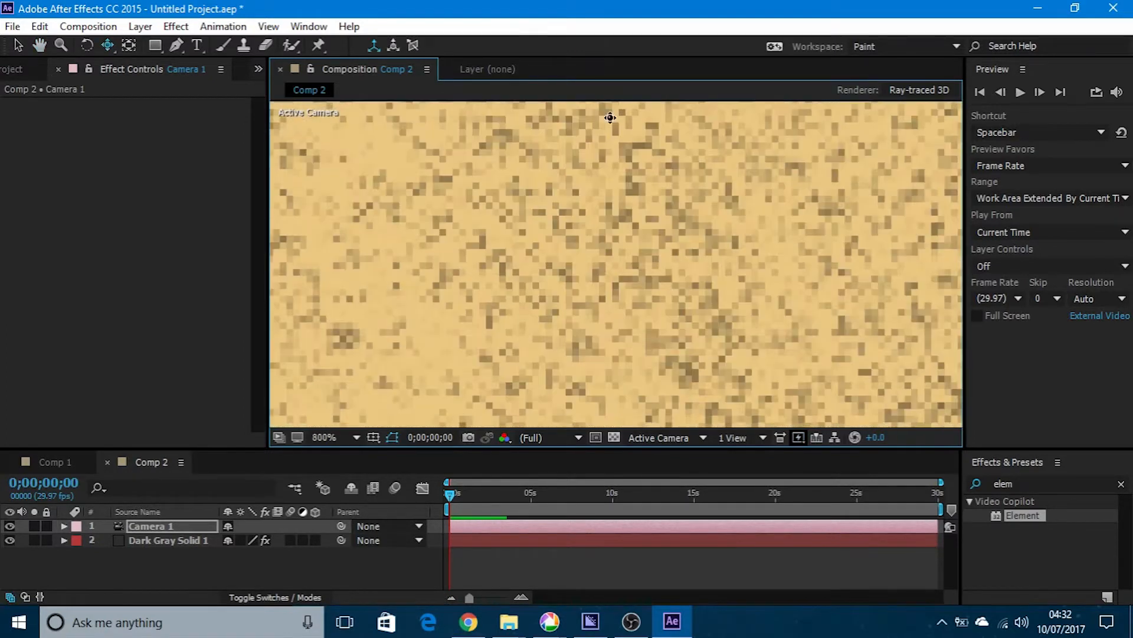
- Expand Camera 1's Camera Options, toggle Depth of Field, then reselect Dark Gray Solid 1
{"action": "left_click", "coordinate": [354, 437]}
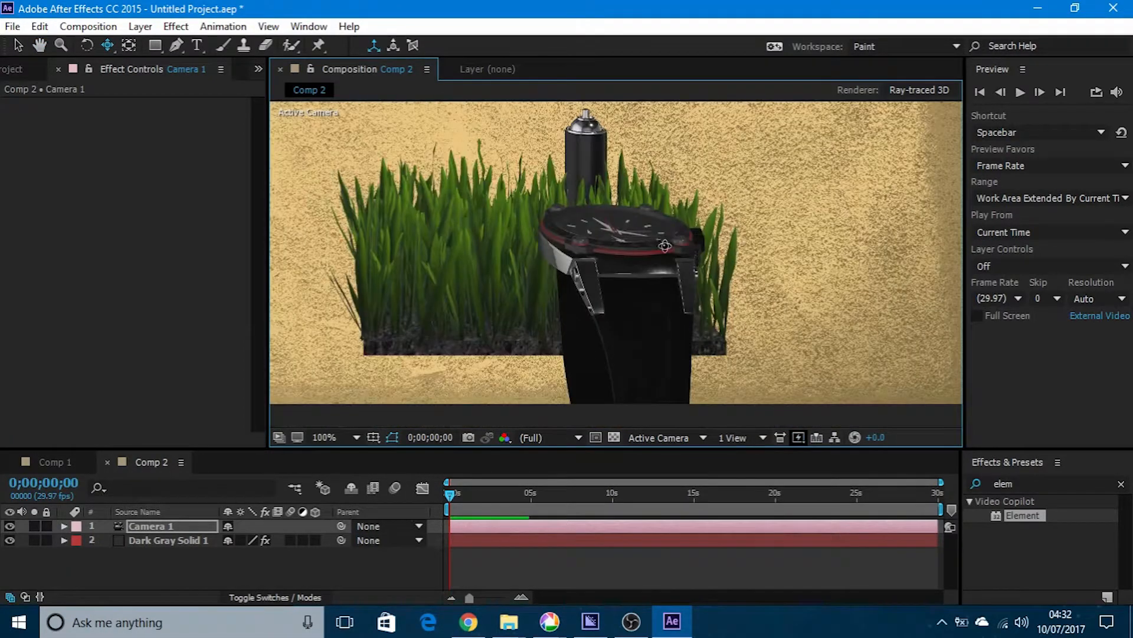
{"action": "left_click", "coordinate": [64, 526]}
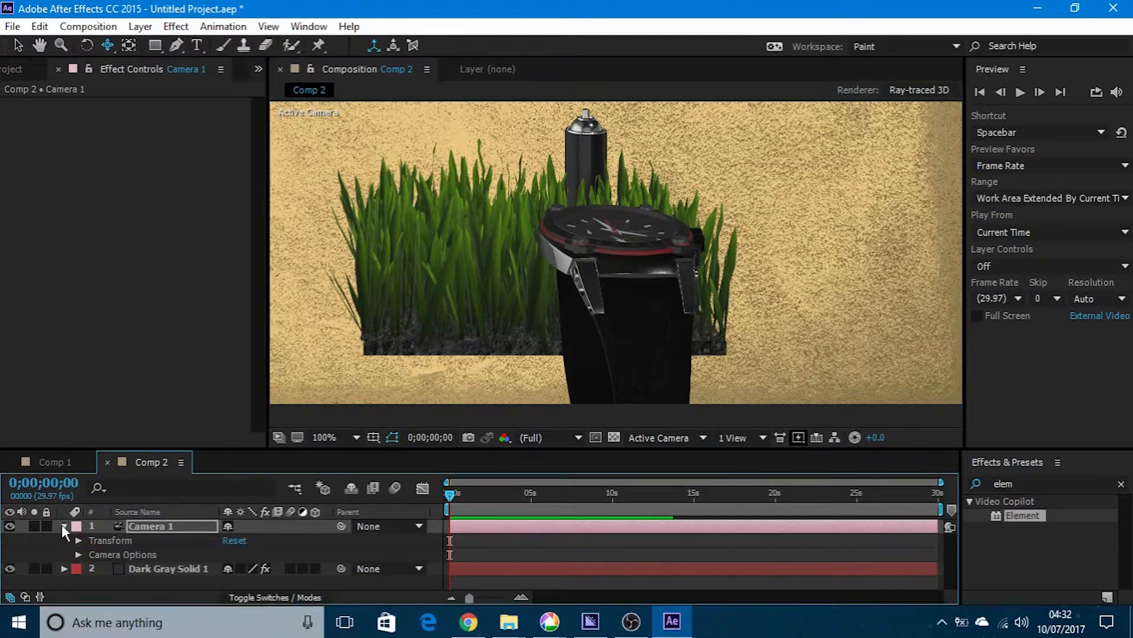
{"action": "left_click", "coordinate": [77, 554]}
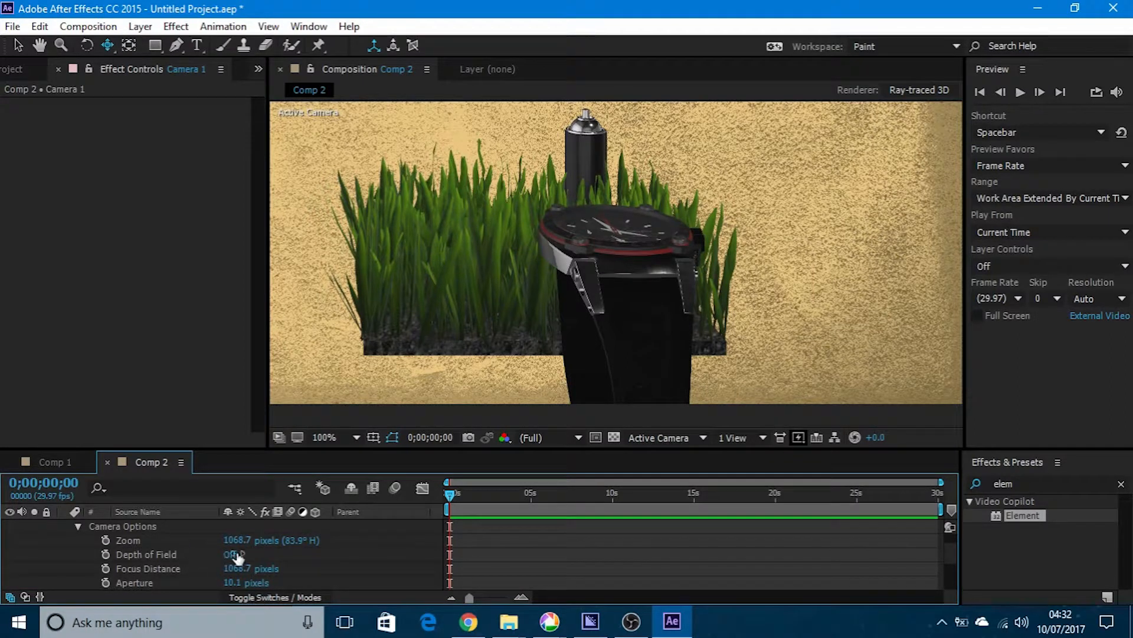
{"action": "left_click", "coordinate": [233, 554]}
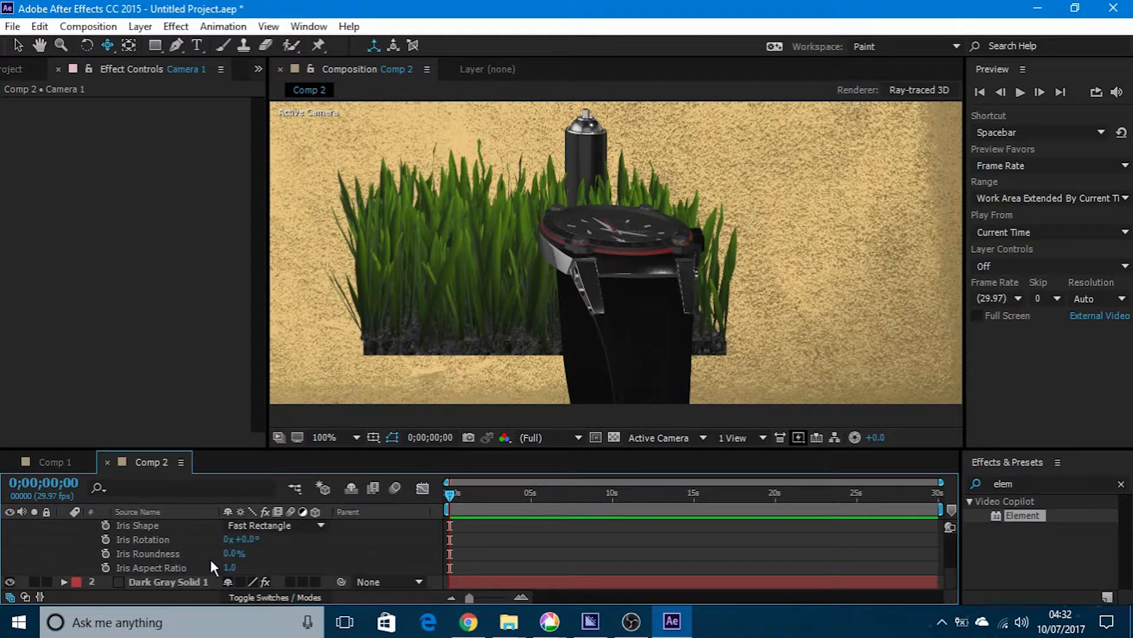
{"action": "left_click", "coordinate": [168, 582]}
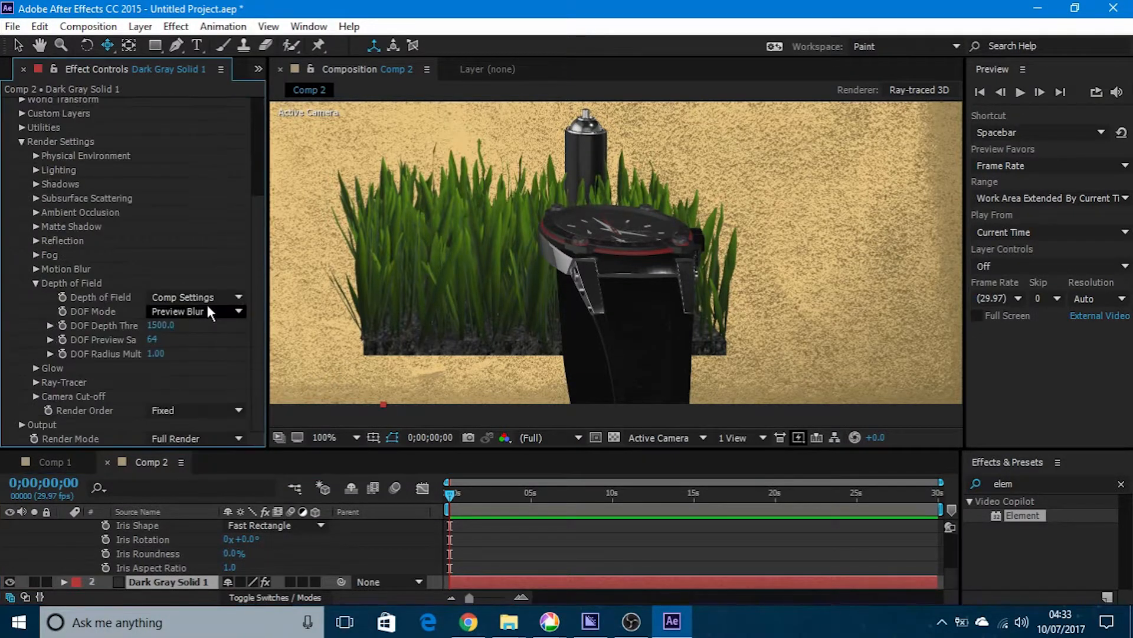
- Set Element's DOF Mode to Focus Indicator, then reopen and close Scene Setup
{"action": "left_click", "coordinate": [194, 311]}
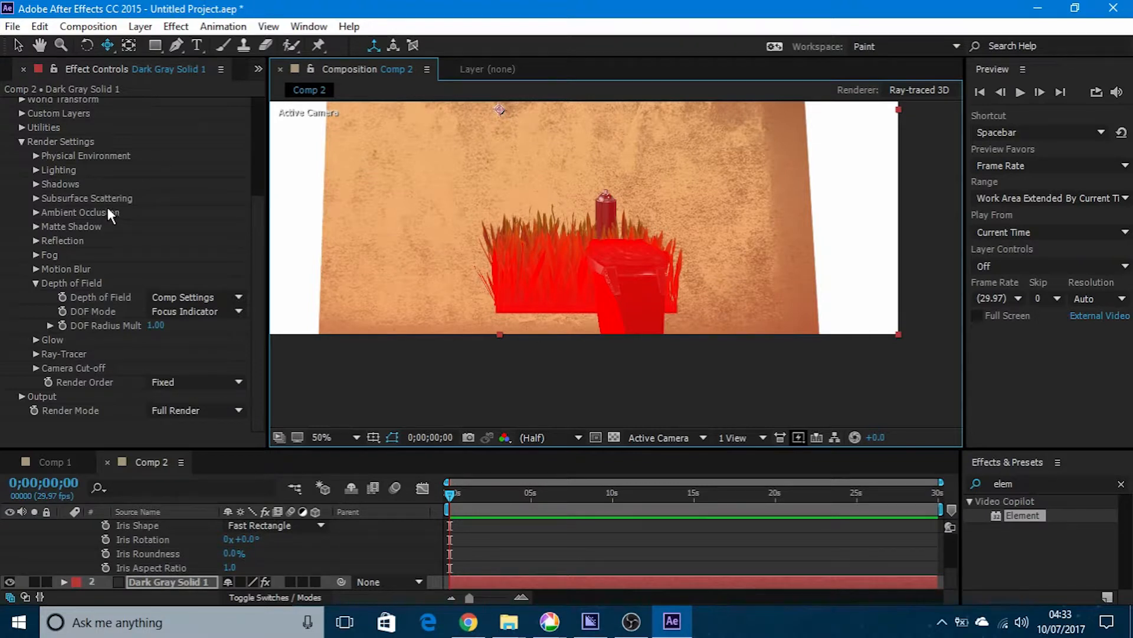
{"action": "scroll", "scroll_direction": "up", "scroll_amount": 3}
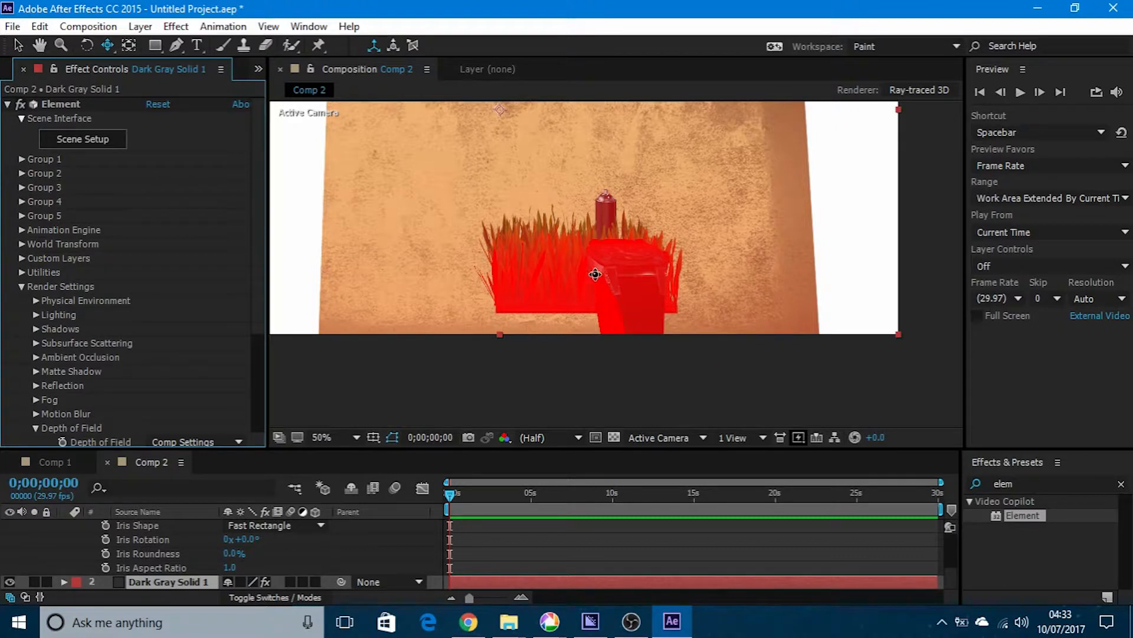
{"action": "left_click", "coordinate": [82, 139]}
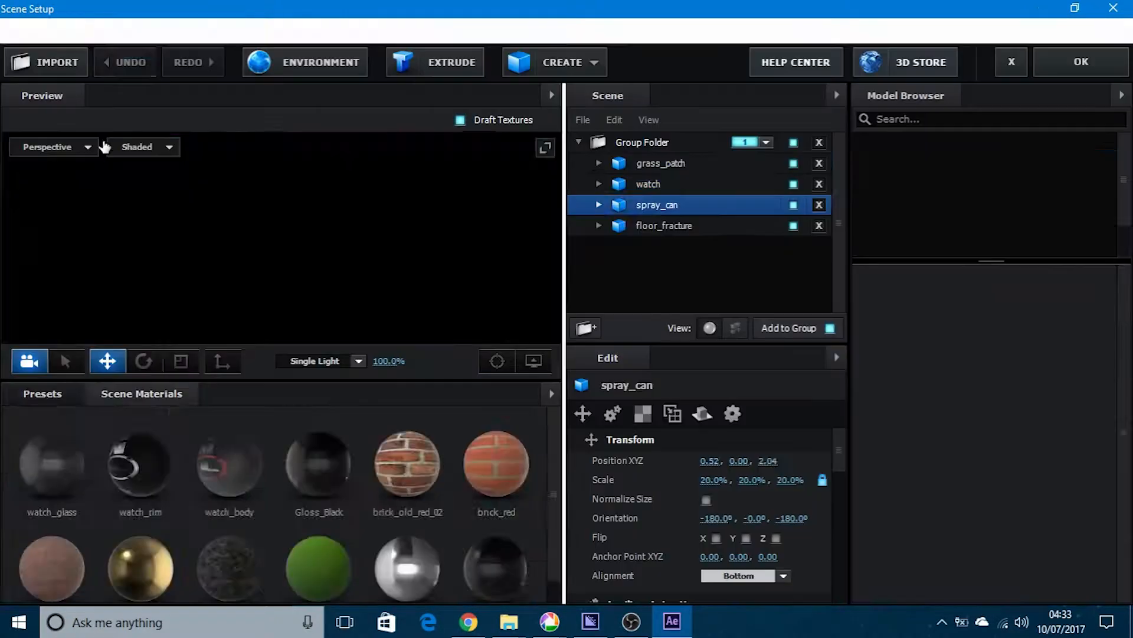
{"action": "left_click", "coordinate": [648, 184]}
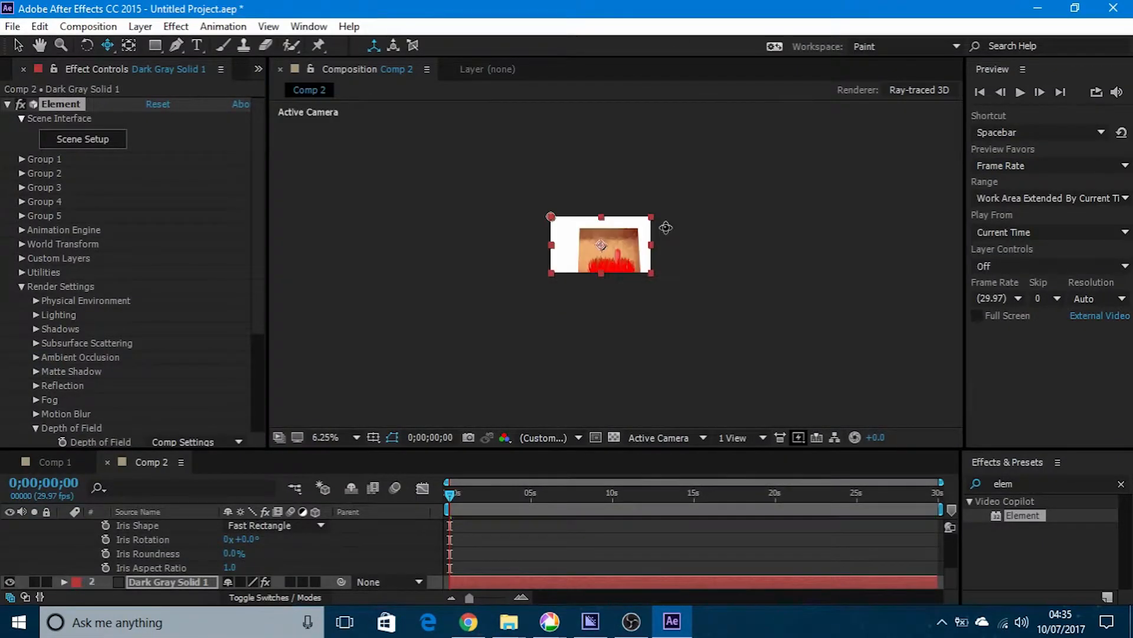
- Zoom the composition viewer to 25% to show the full frame
{"action": "left_click", "coordinate": [107, 46]}
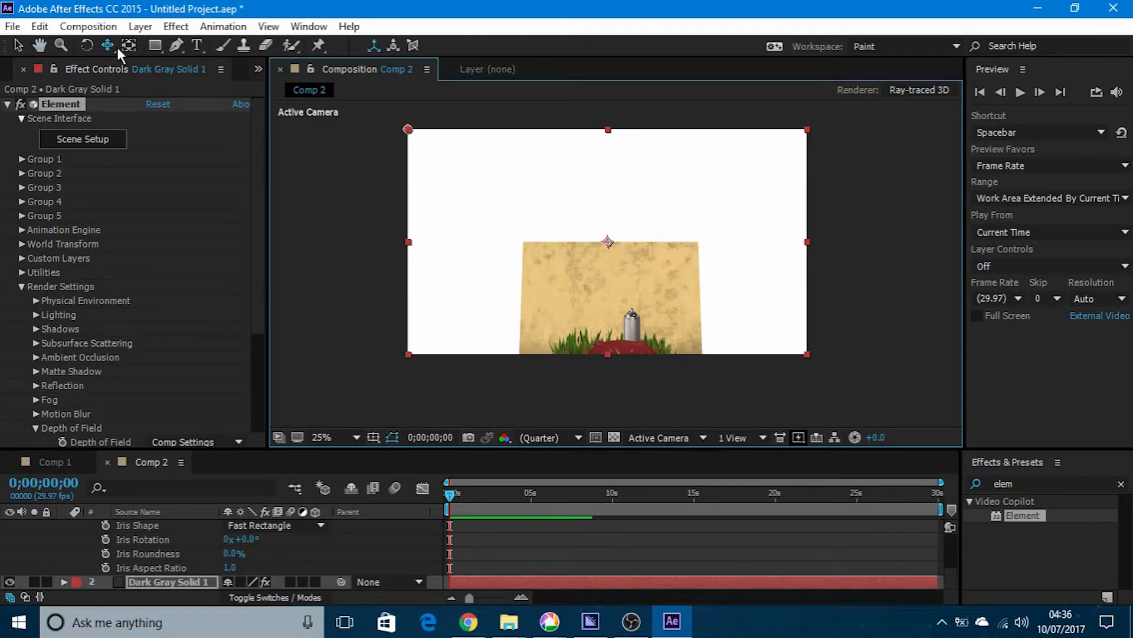
- Orbit Camera 1 to a new angle and set its Focus Distance to 325.7
{"action": "left_click", "coordinate": [107, 45]}
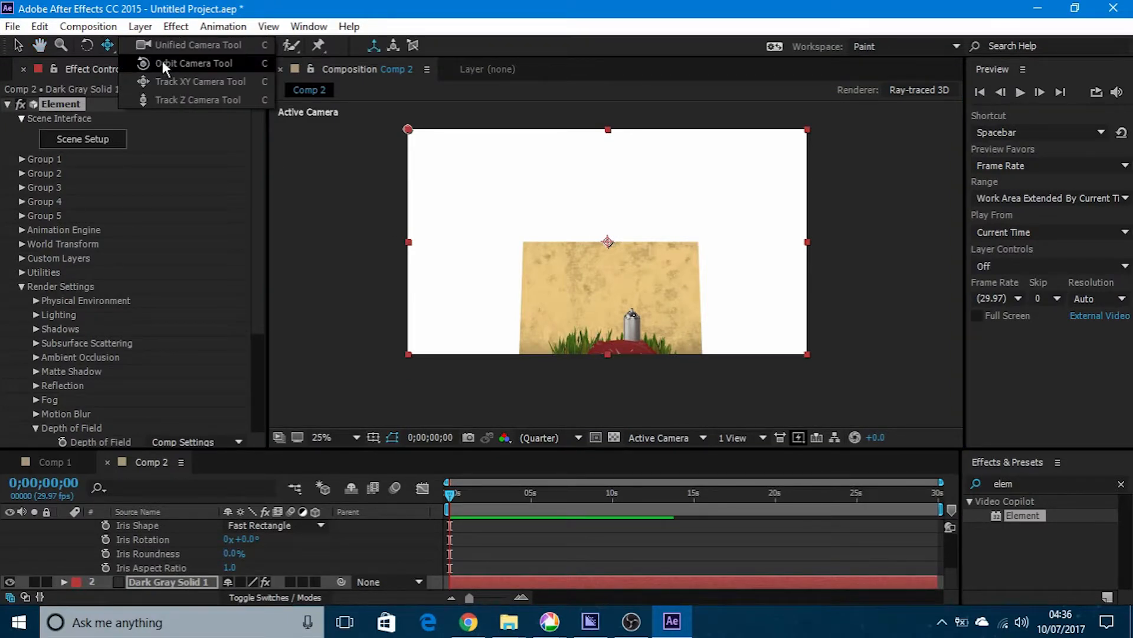
{"action": "left_click", "coordinate": [194, 63]}
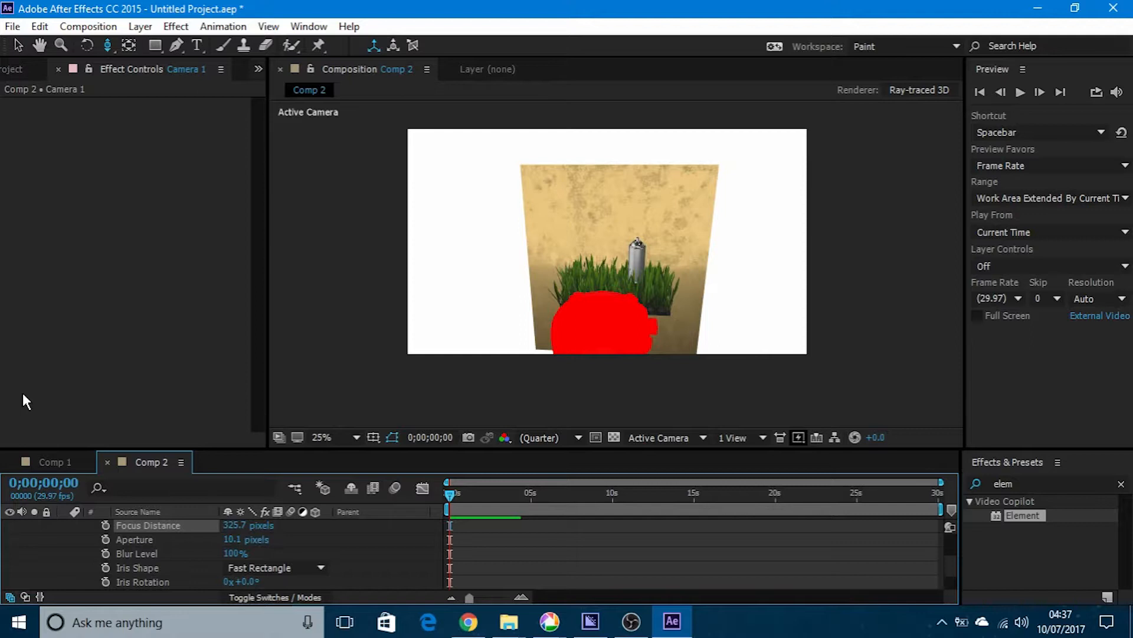
{"action": "left_click", "coordinate": [150, 525]}
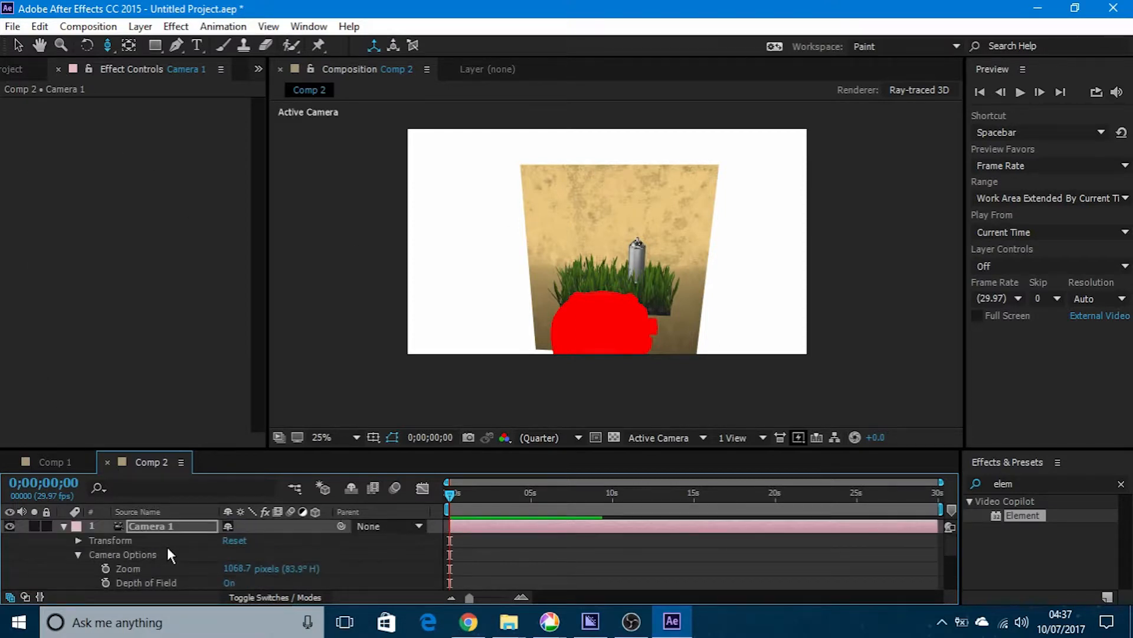
{"action": "left_click", "coordinate": [170, 581]}
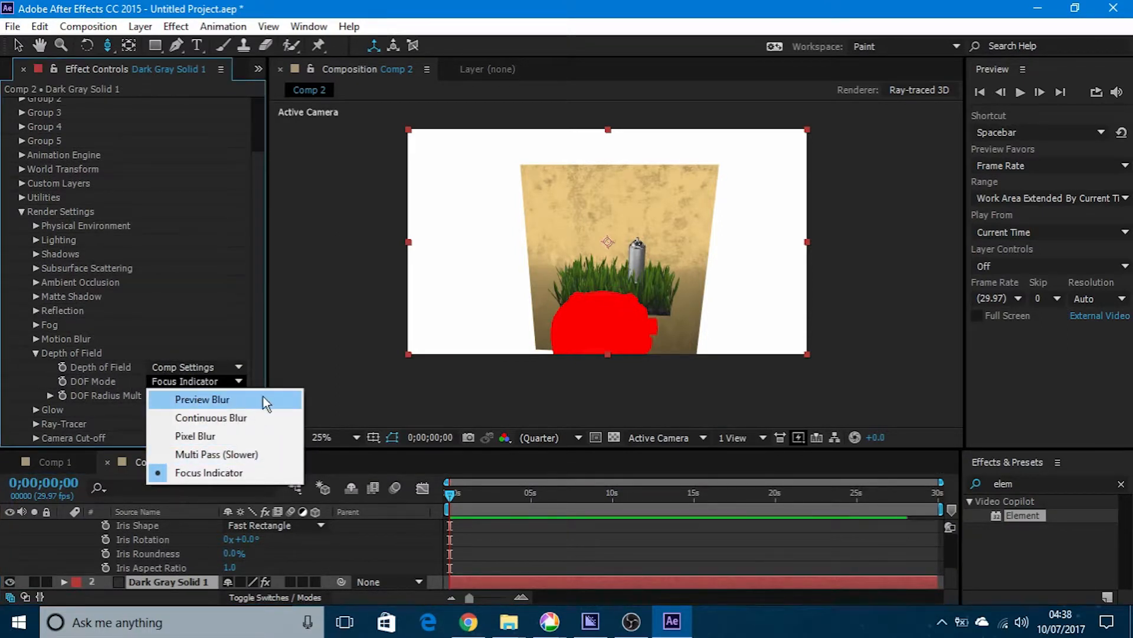
- Set DOF Mode to Preview Blur and zoom in to check the sharp watch
{"action": "left_click", "coordinate": [202, 399]}
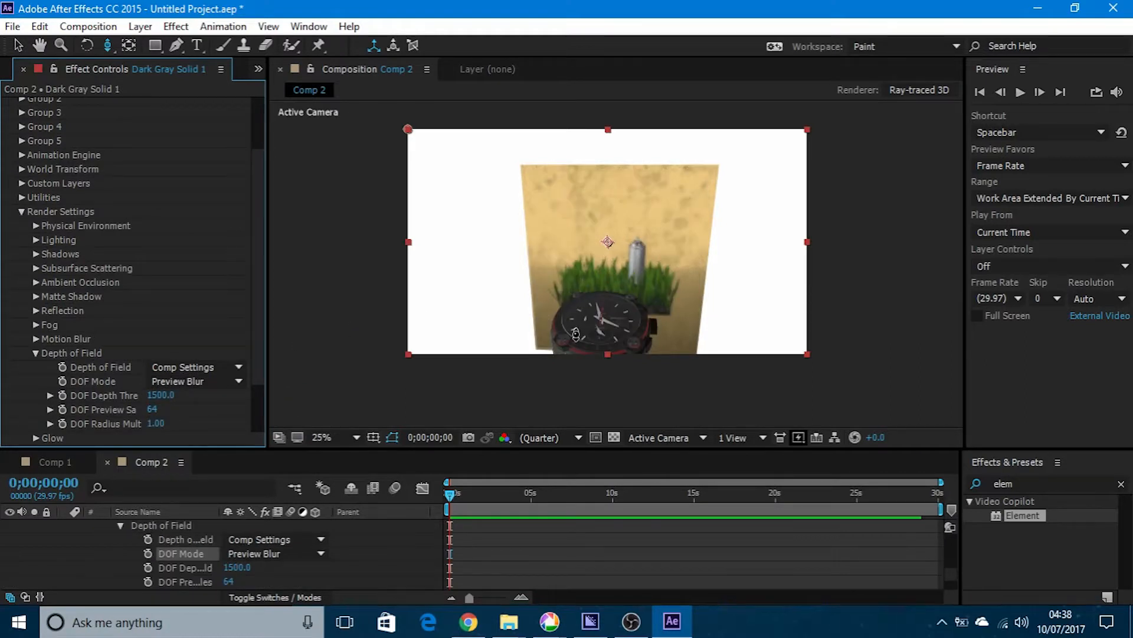
{"action": "left_click", "coordinate": [321, 437]}
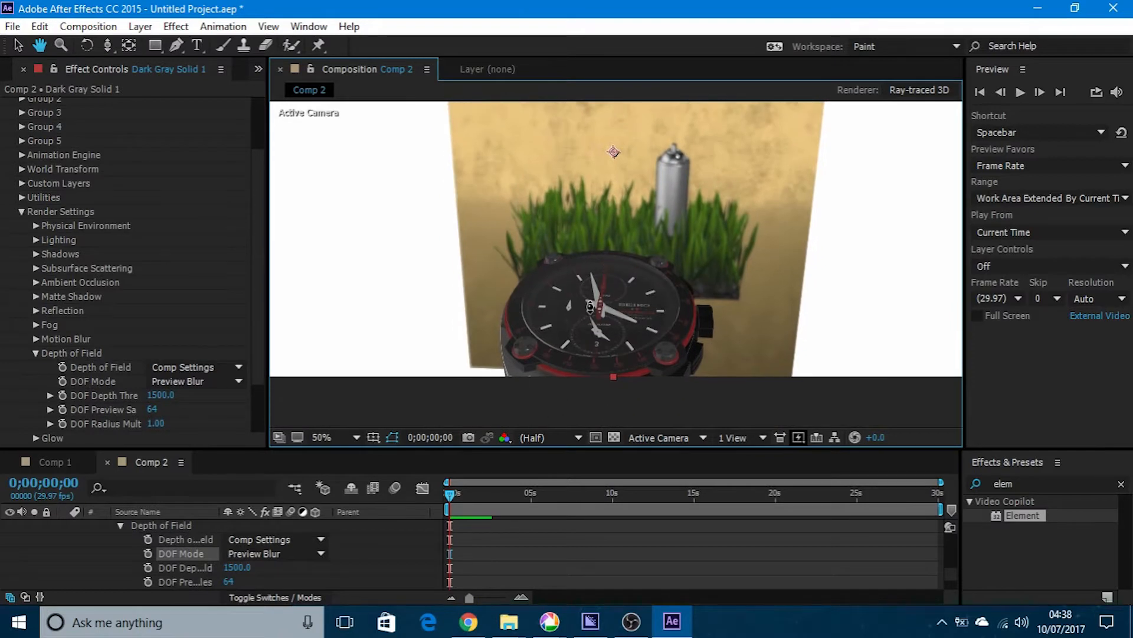
{"action": "left_click", "coordinate": [321, 436]}
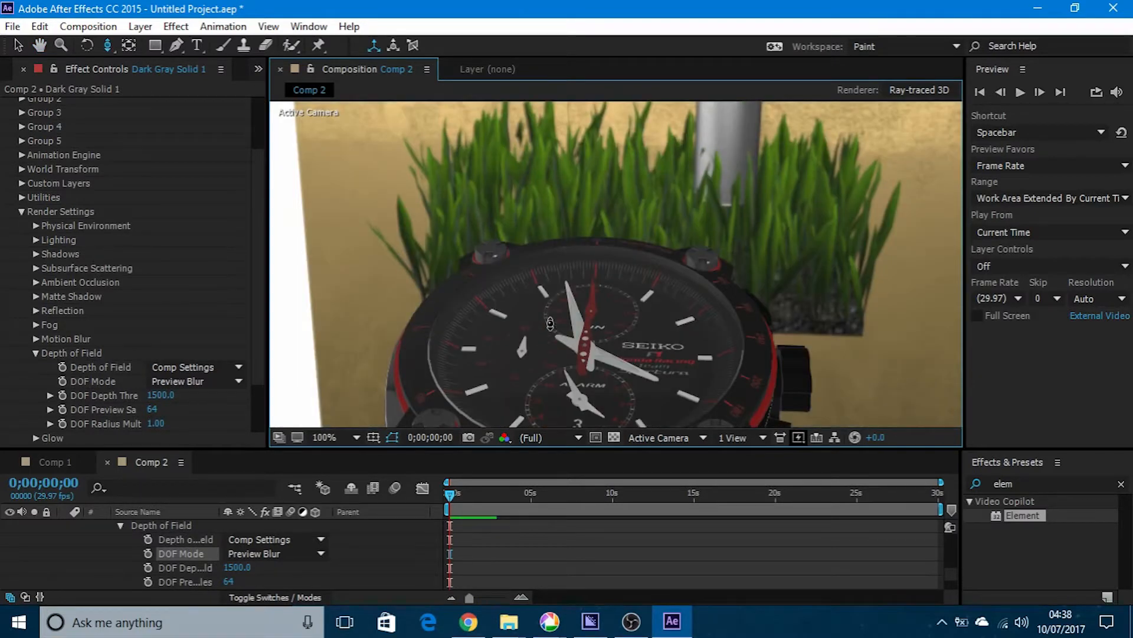
{"action": "left_click", "coordinate": [324, 437]}
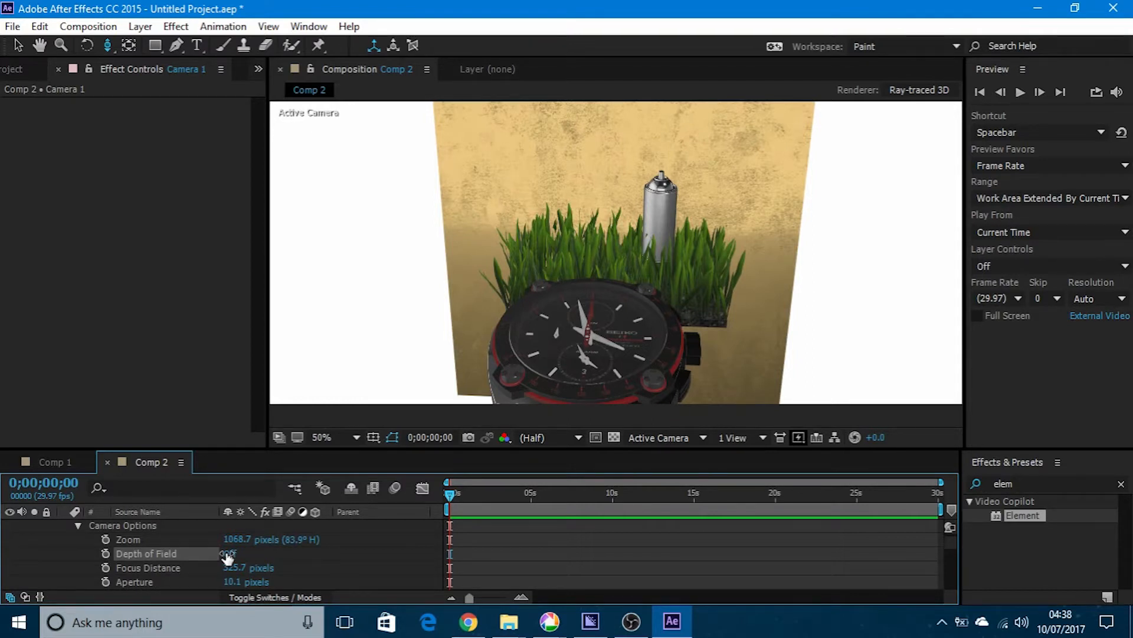
- Switch Camera 1's Depth of Field to On, blurring the grass and spray can
{"action": "left_click", "coordinate": [228, 553]}
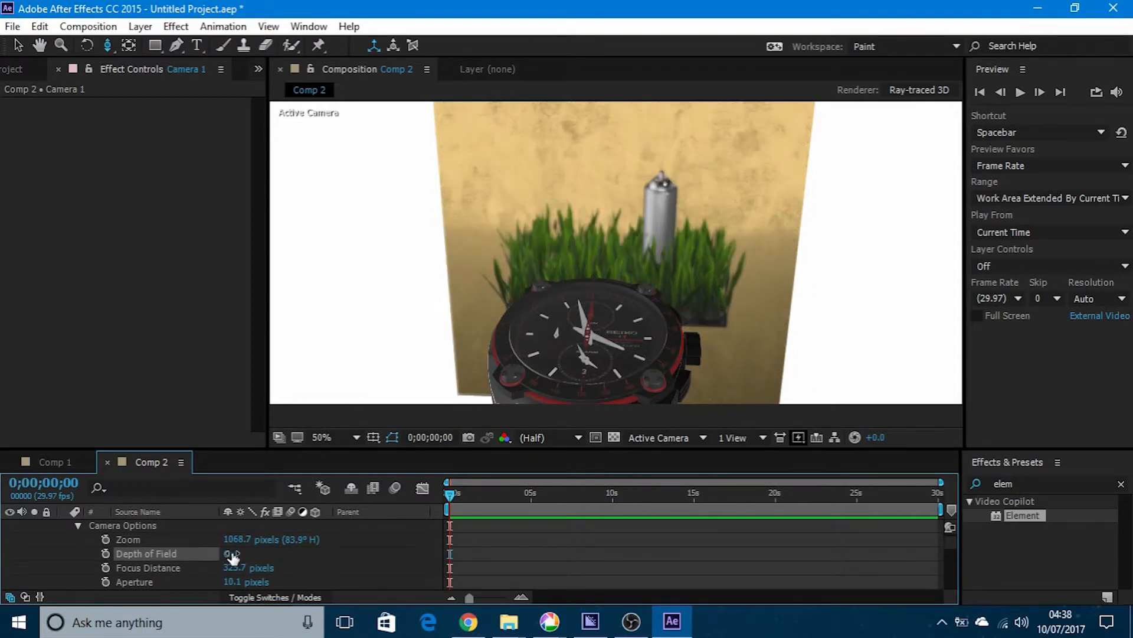
{"action": "left_click", "coordinate": [230, 553]}
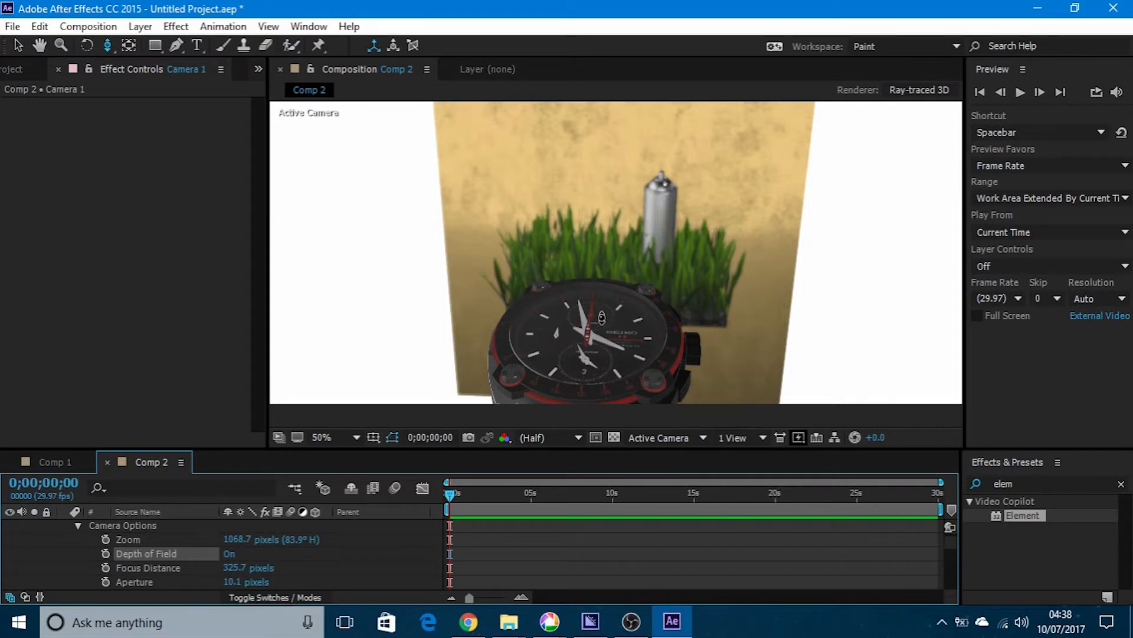
{"action": "mouse_move", "coordinate": [796, 224]}
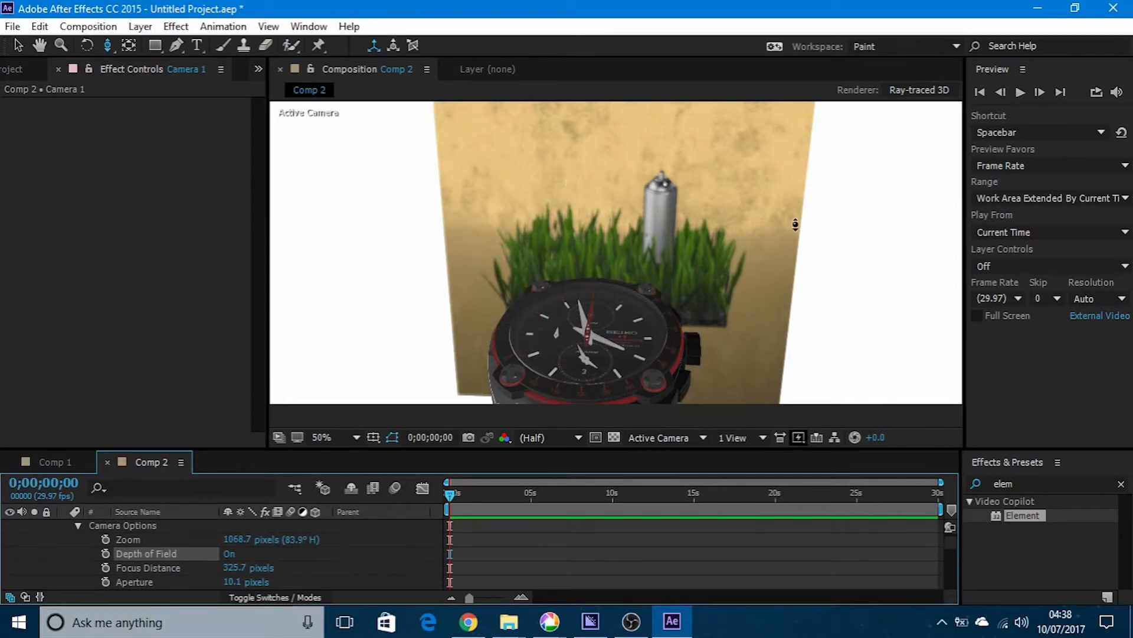
{"action": "mouse_move", "coordinate": [380, 462]}
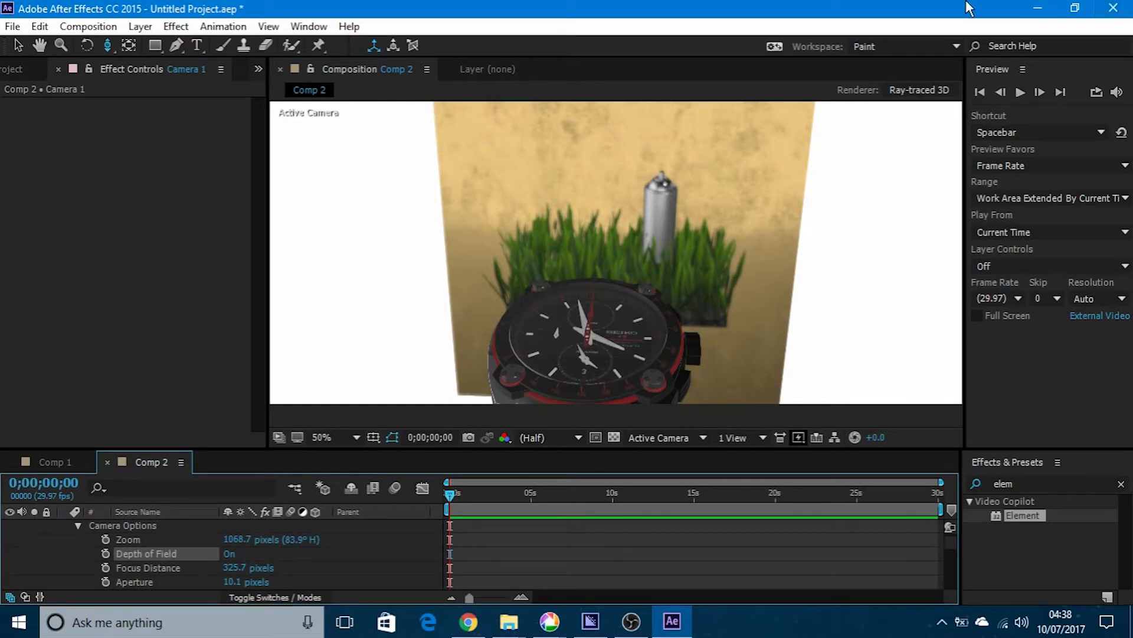
{"action": "scroll", "scroll_direction": "down", "scroll_amount": 3}
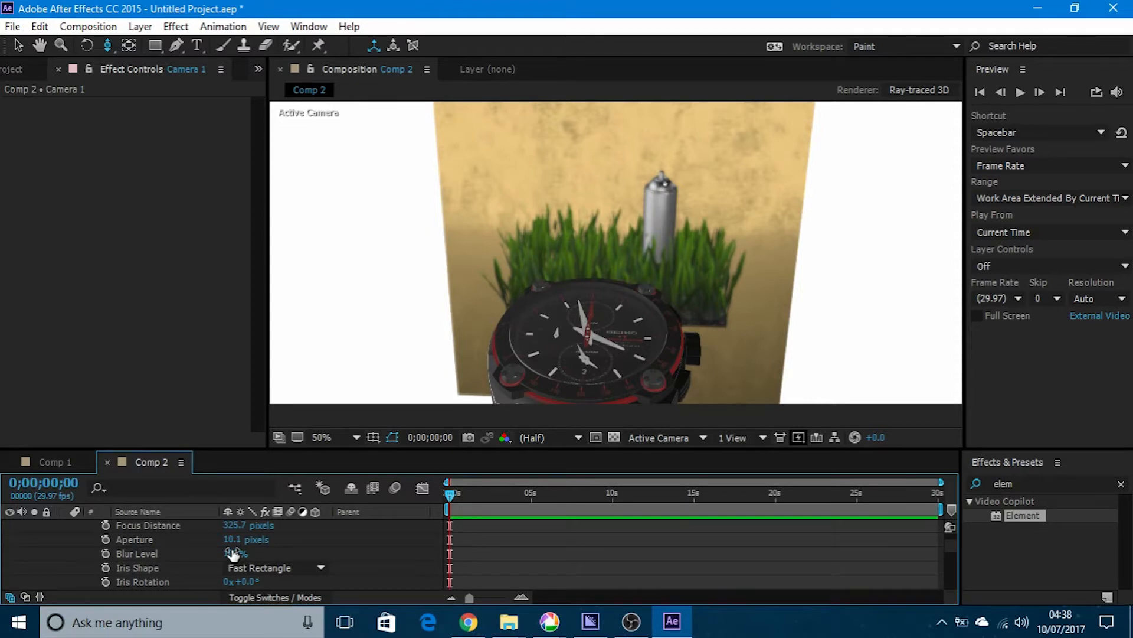
{"action": "mouse_move", "coordinate": [235, 550]}
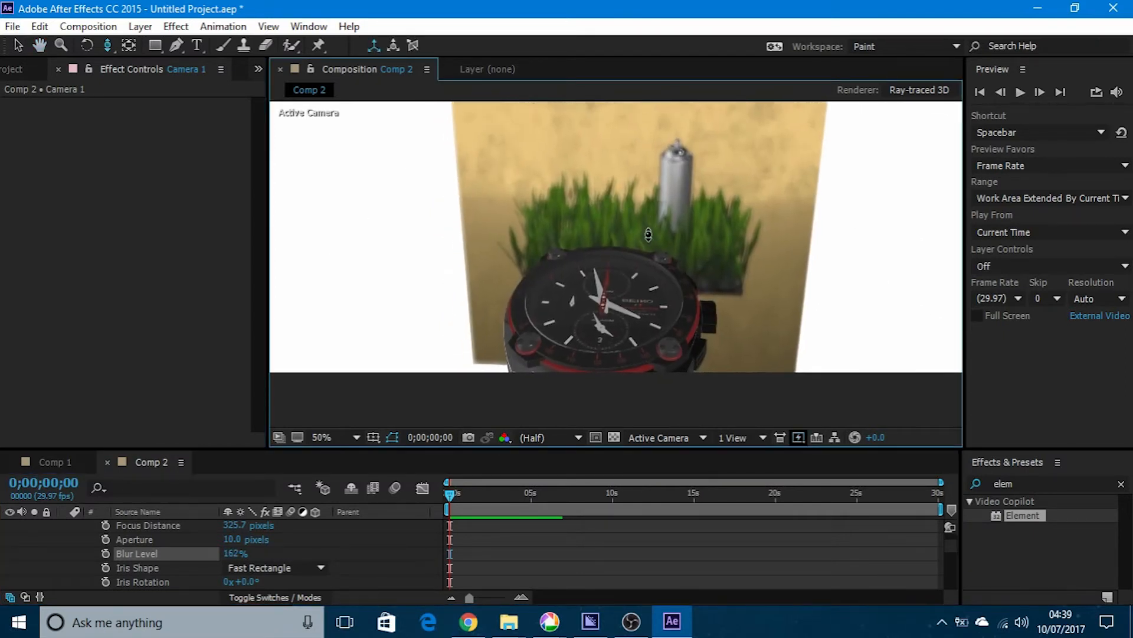
- Select the Orbit Camera Tool to orbit around the scene
{"action": "left_click", "coordinate": [321, 437]}
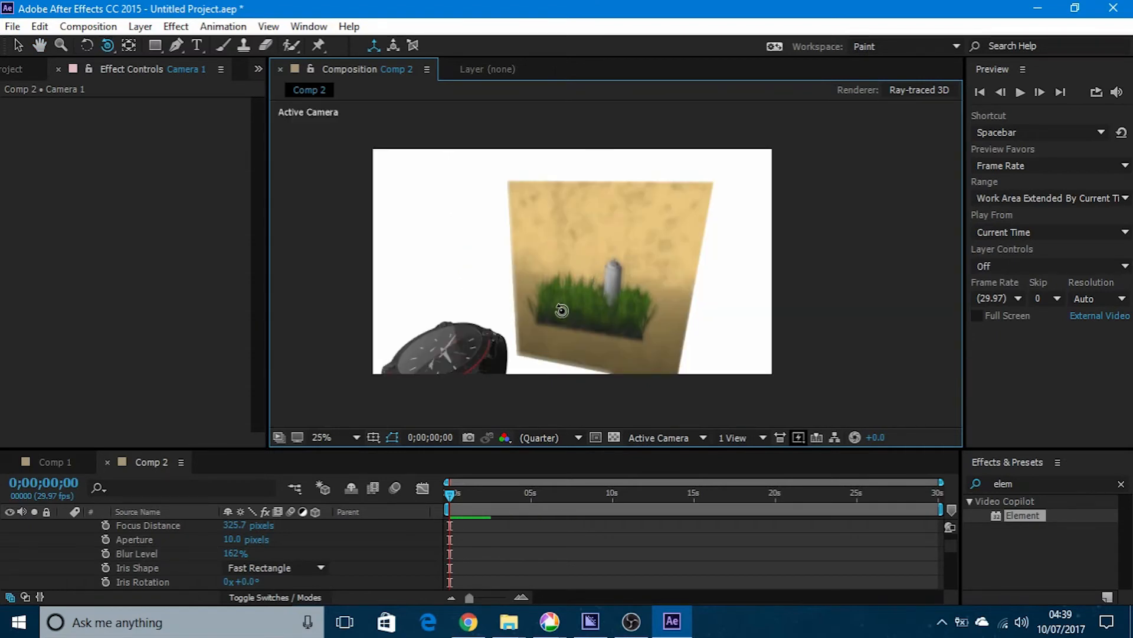